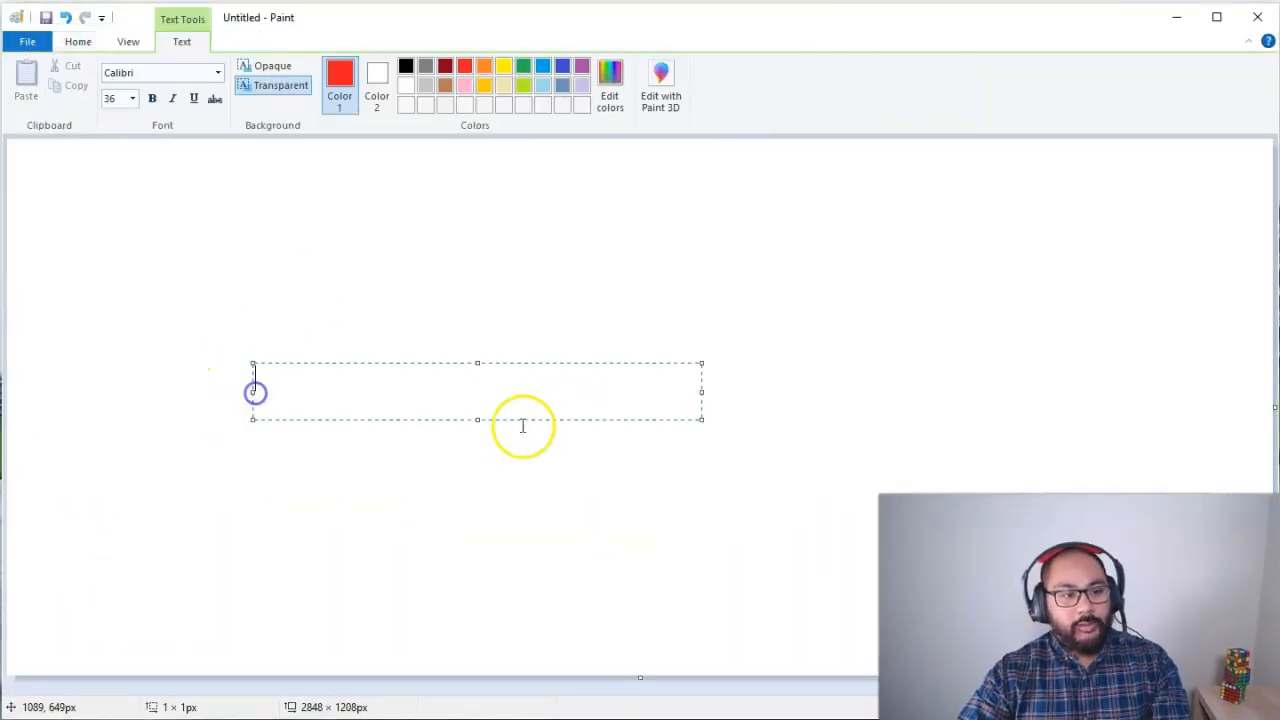
Add a 'Tableau Desktop' label and draw a red arrow from Excel to it
text(Tableau Desktop)
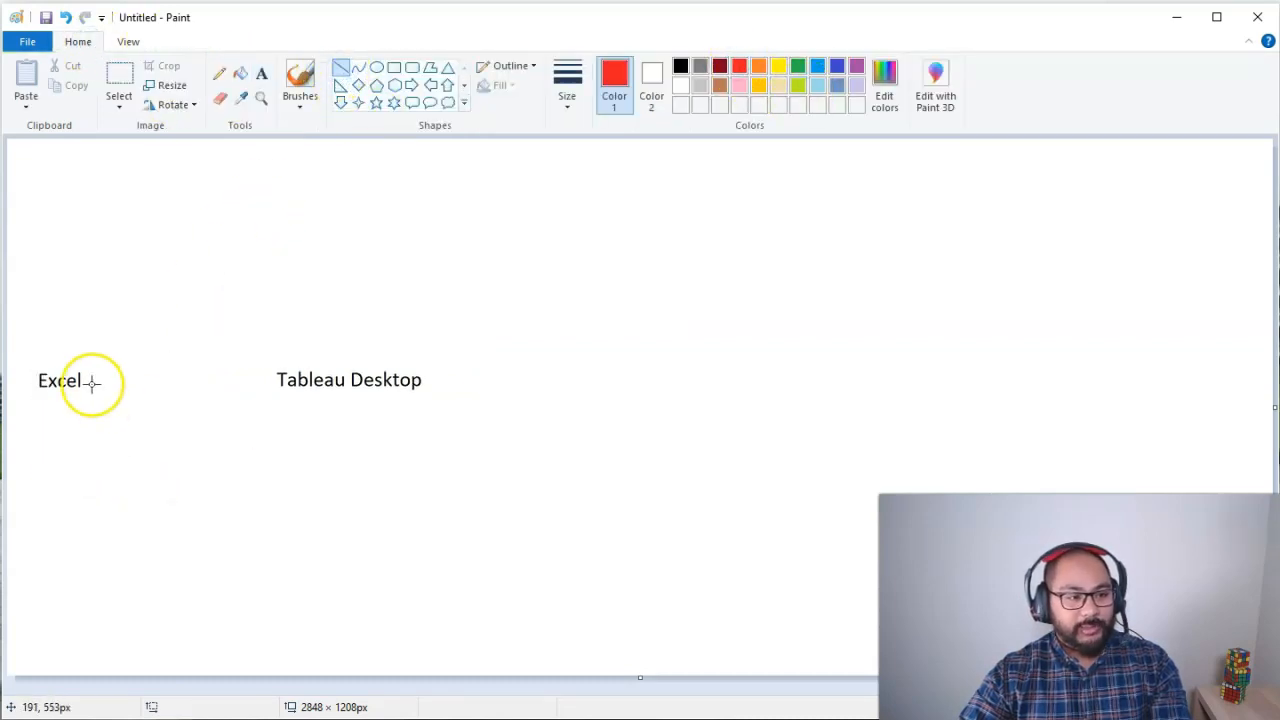
drag(96, 380, 258, 380)
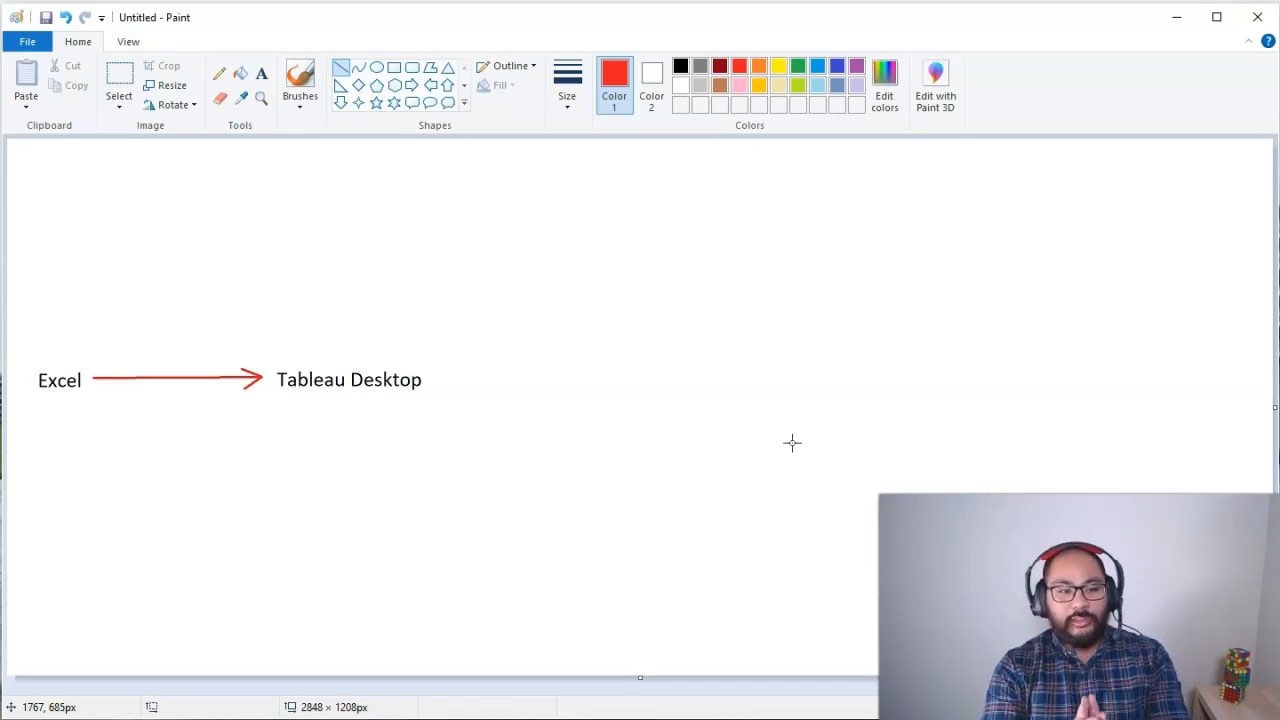
click(118, 84)
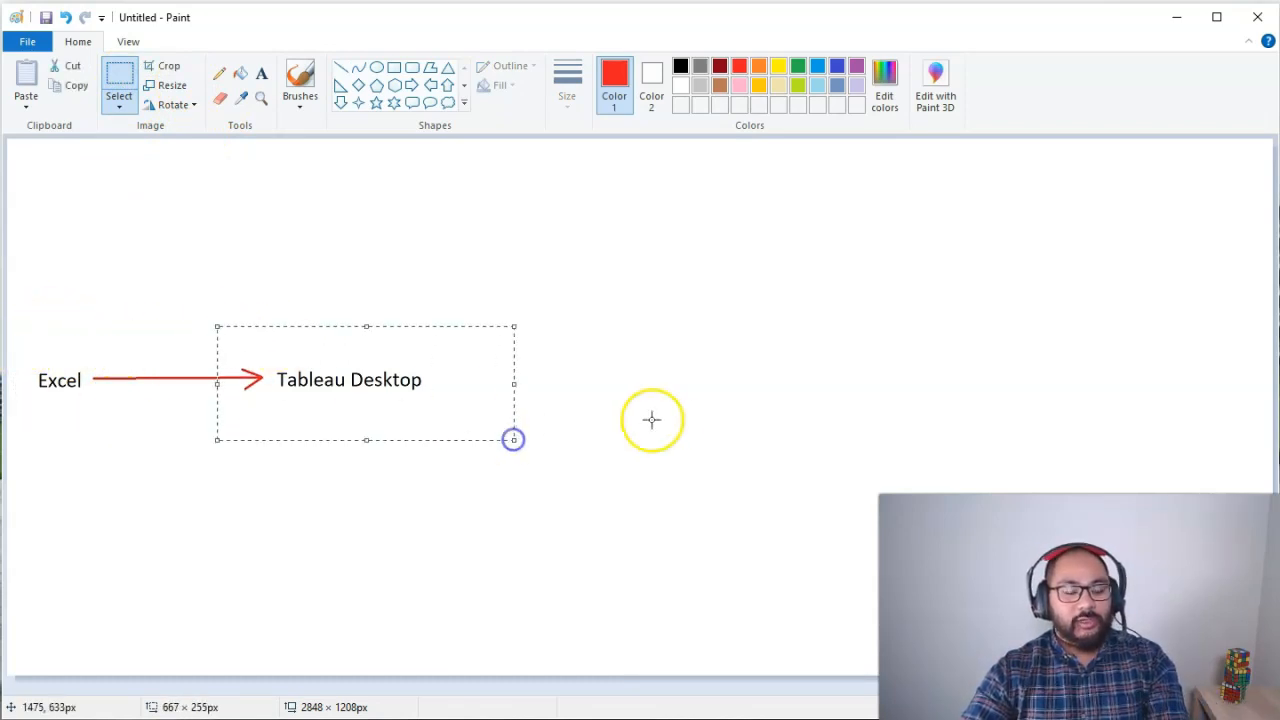
click(658, 420)
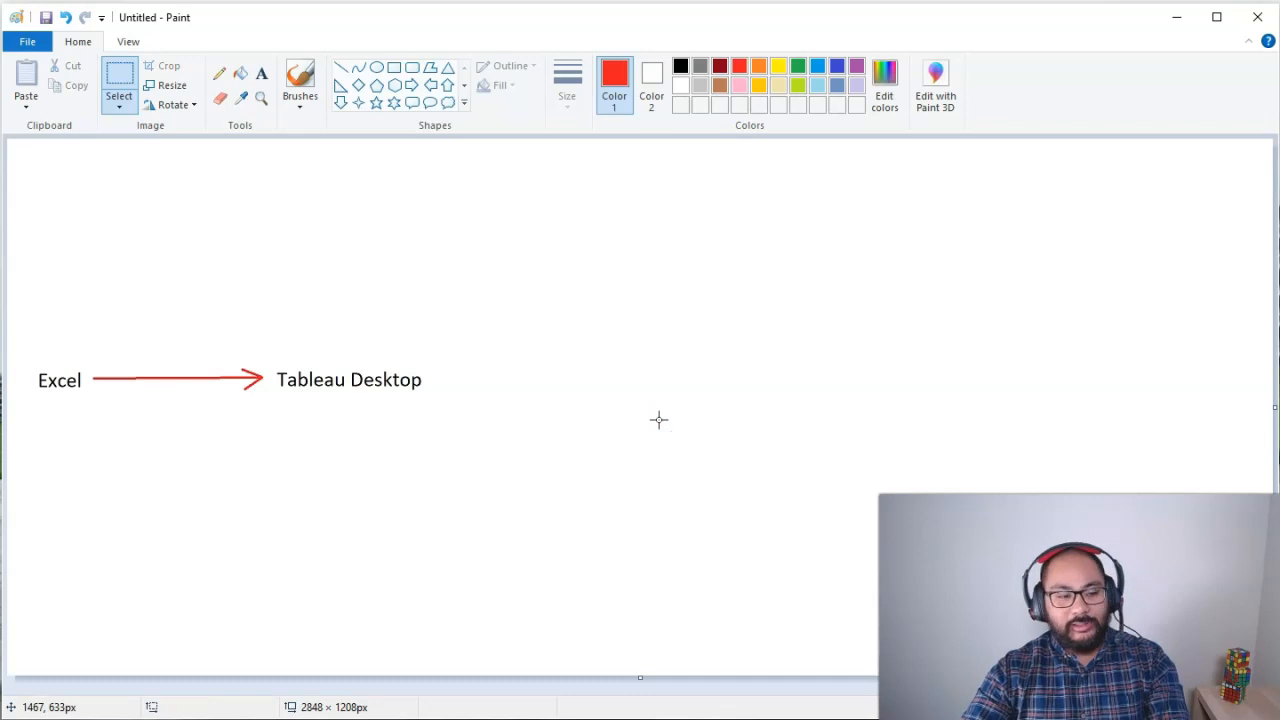
drag(24, 356, 90, 414)
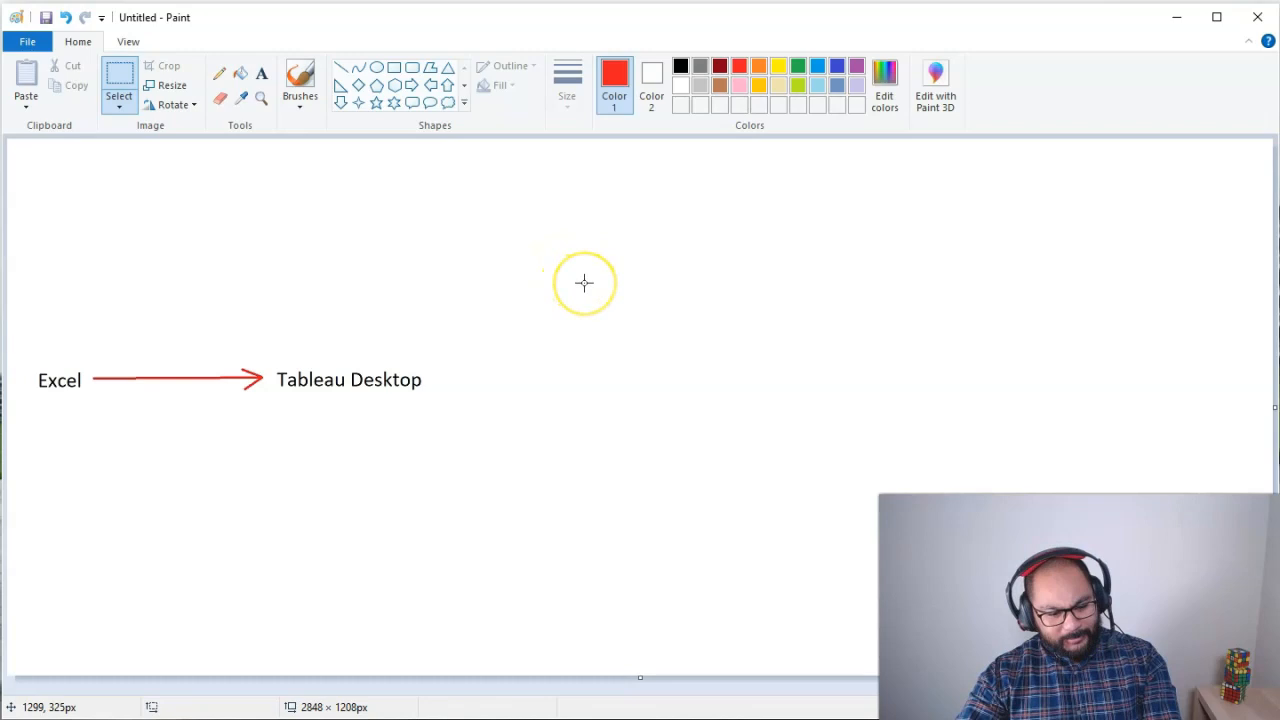
mouse_move(580, 296)
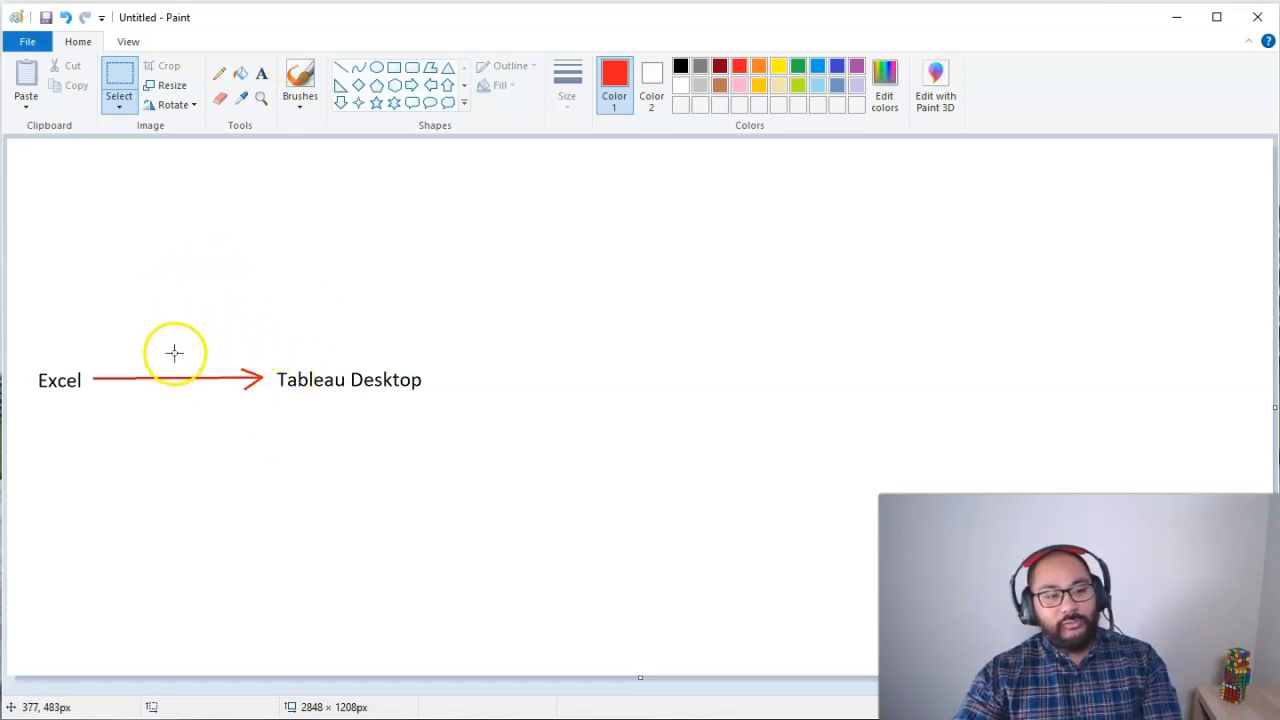
mouse_move(176, 348)
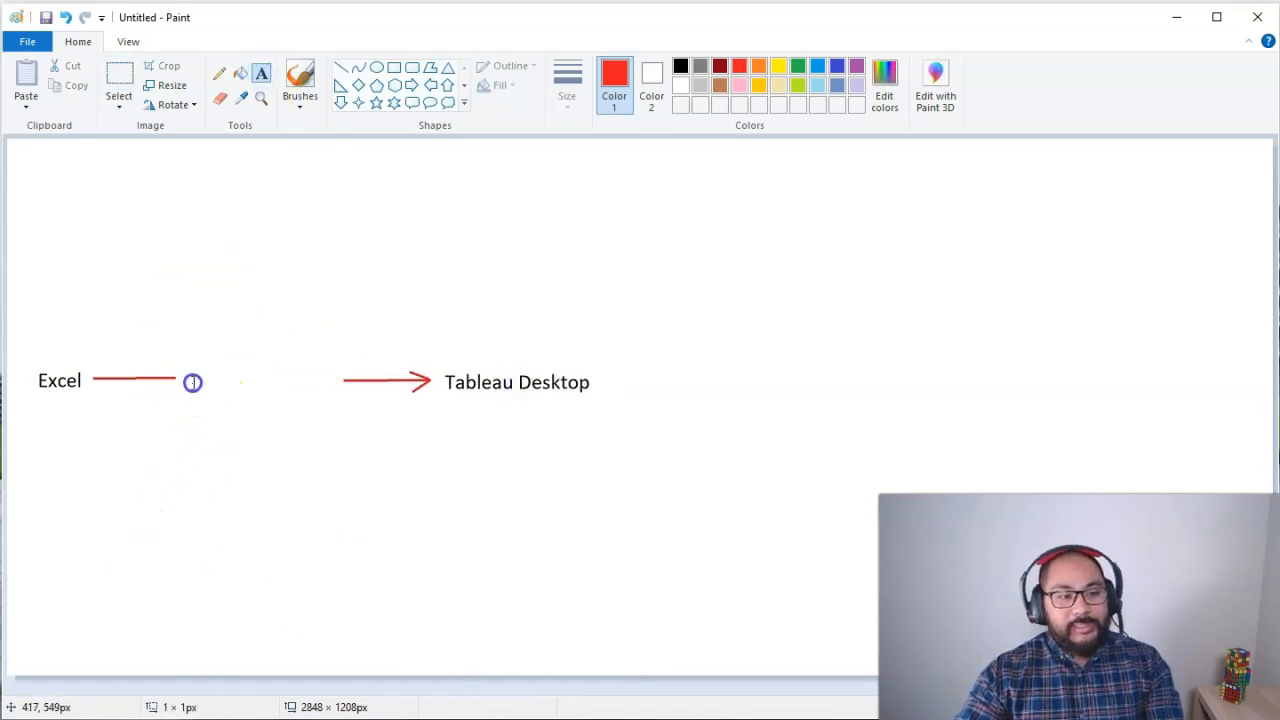
Add a black 'Tableau Prep Builder' label between the Excel and Tableau Desktop arrows
text(Tableau Prep Builder)
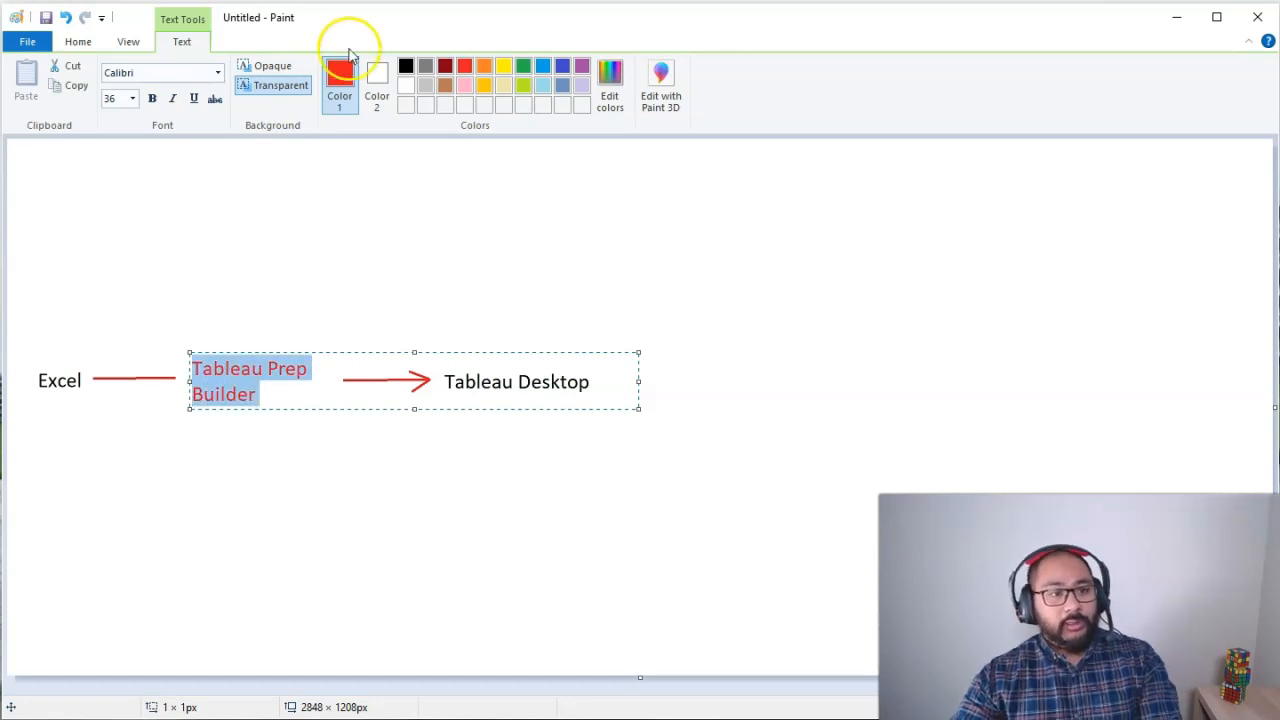
click(404, 64)
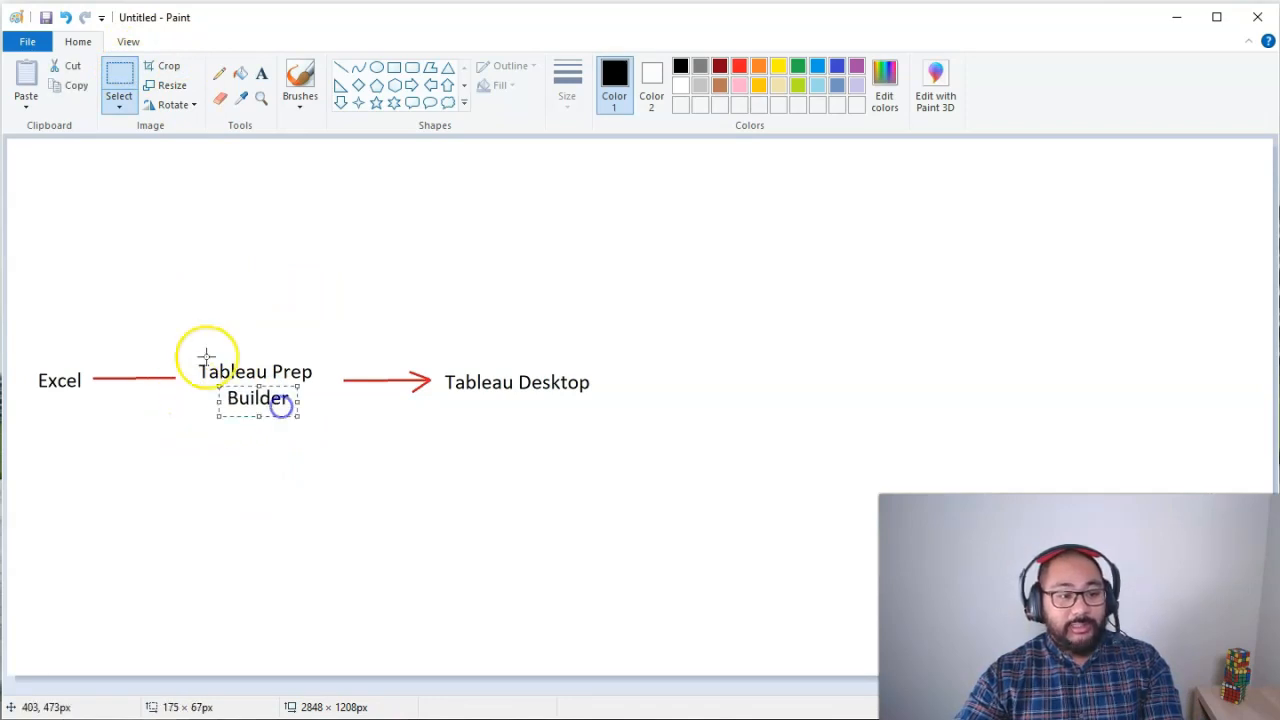
click(352, 248)
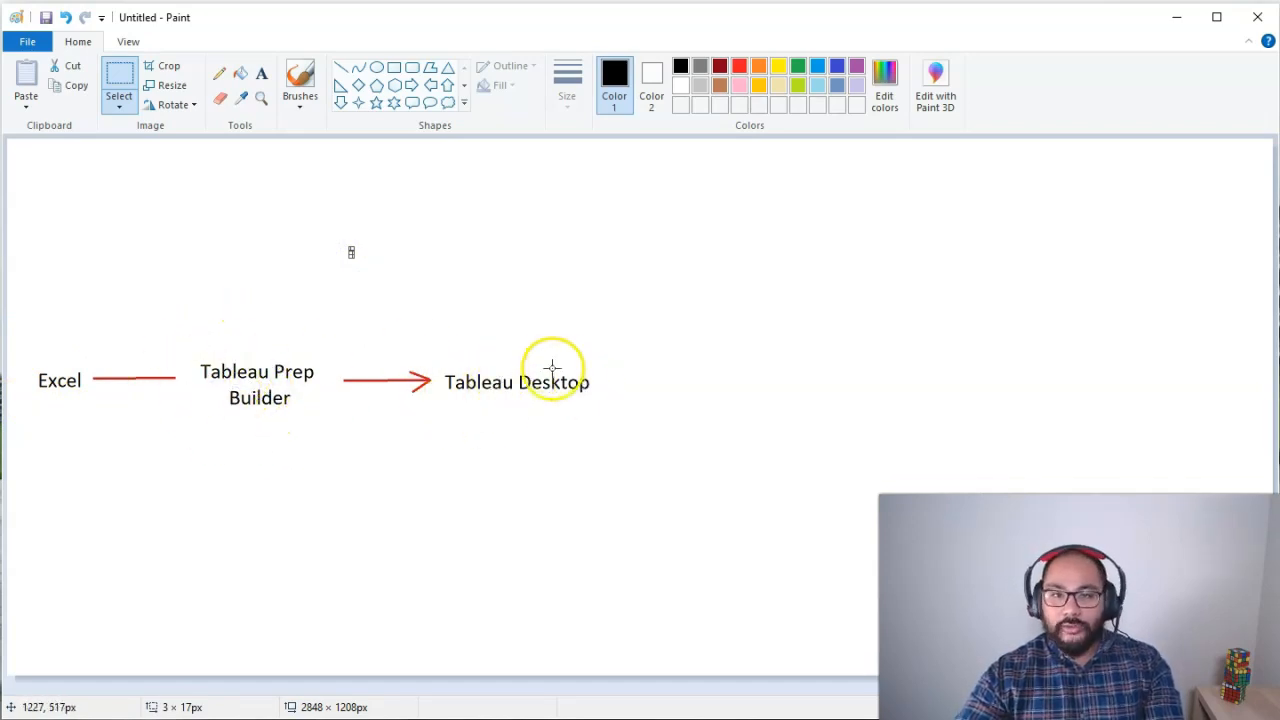
mouse_move(664, 312)
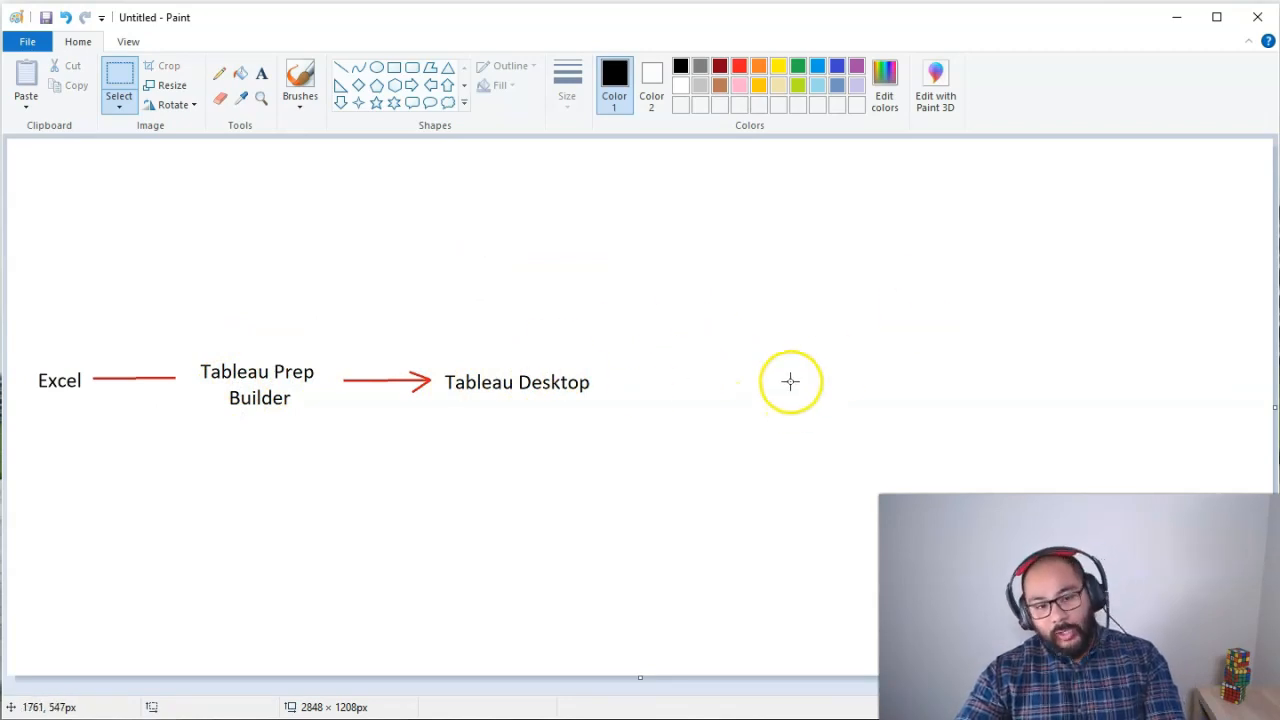
mouse_move(490, 356)
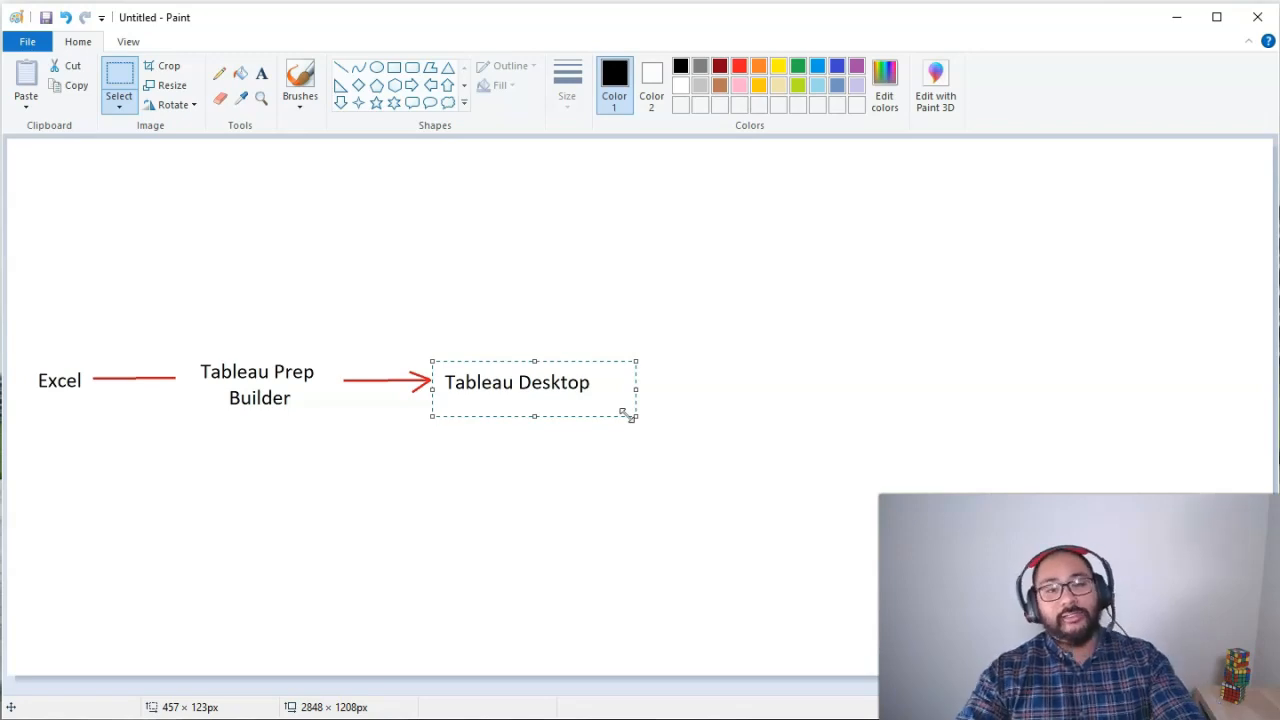
mouse_move(790, 368)
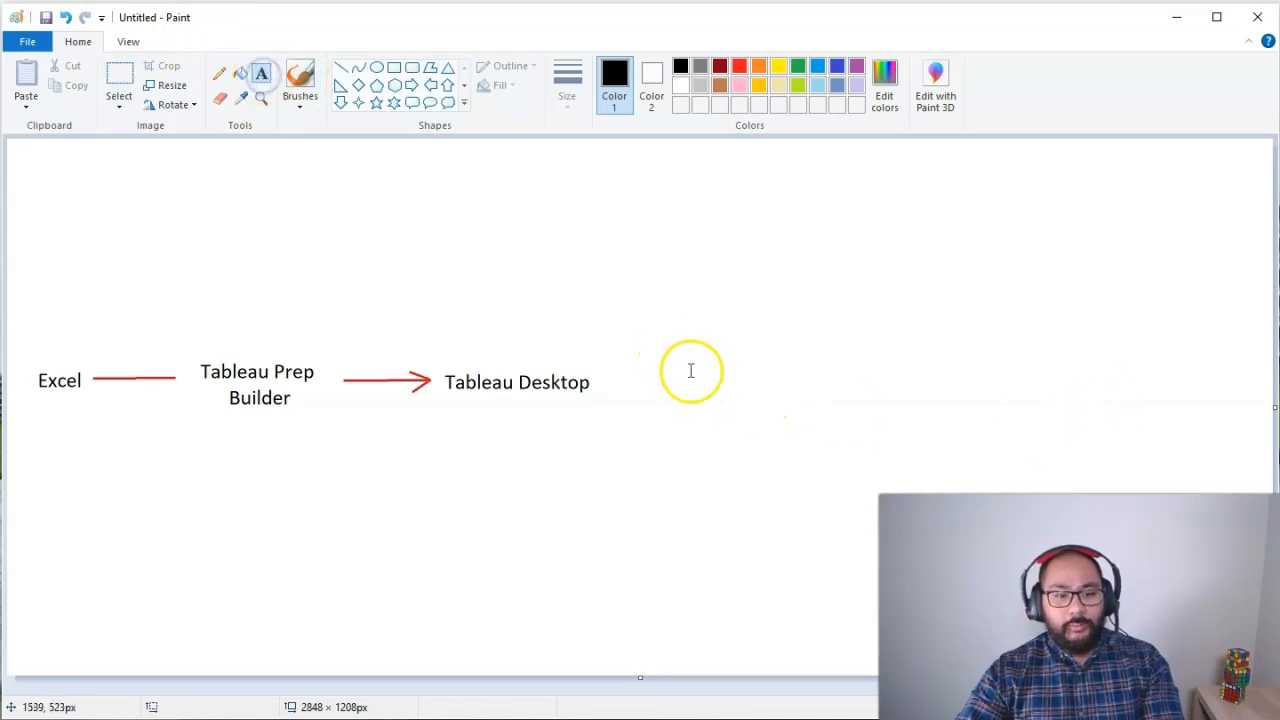
Type a 'Tableau Online' label up and to the right of Tableau Desktop
text(Tableau O)
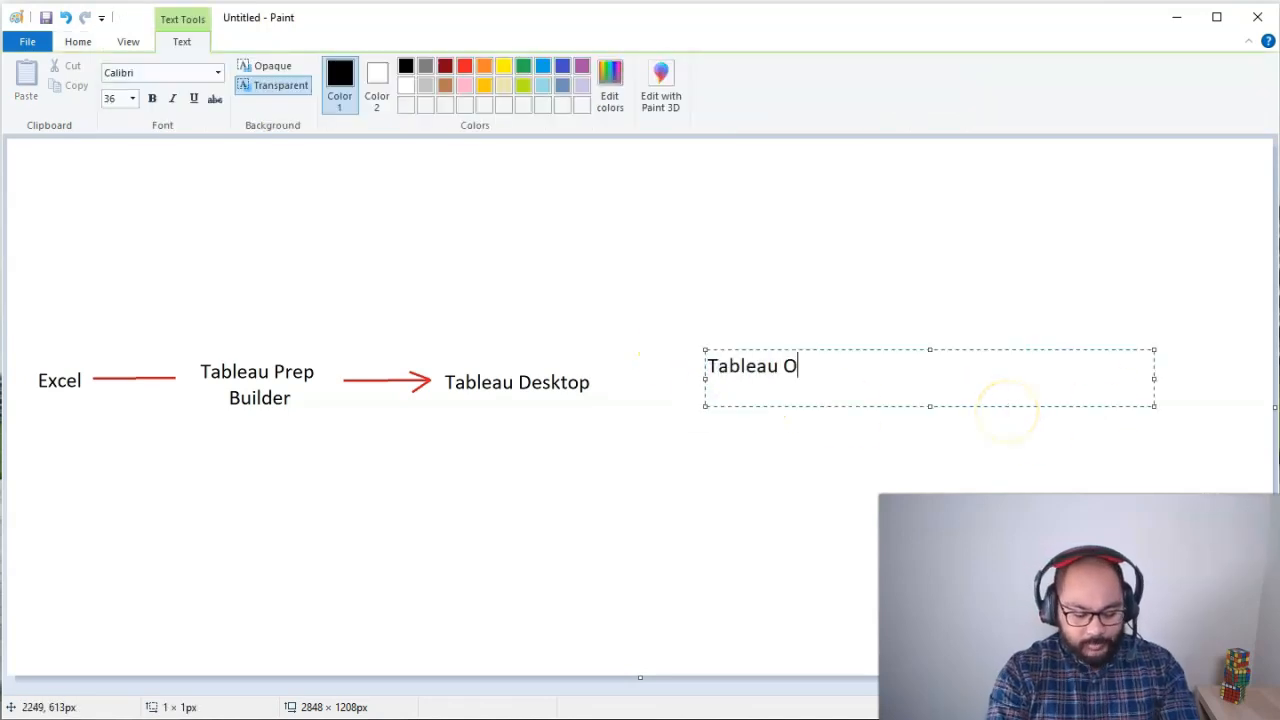
text(nline)
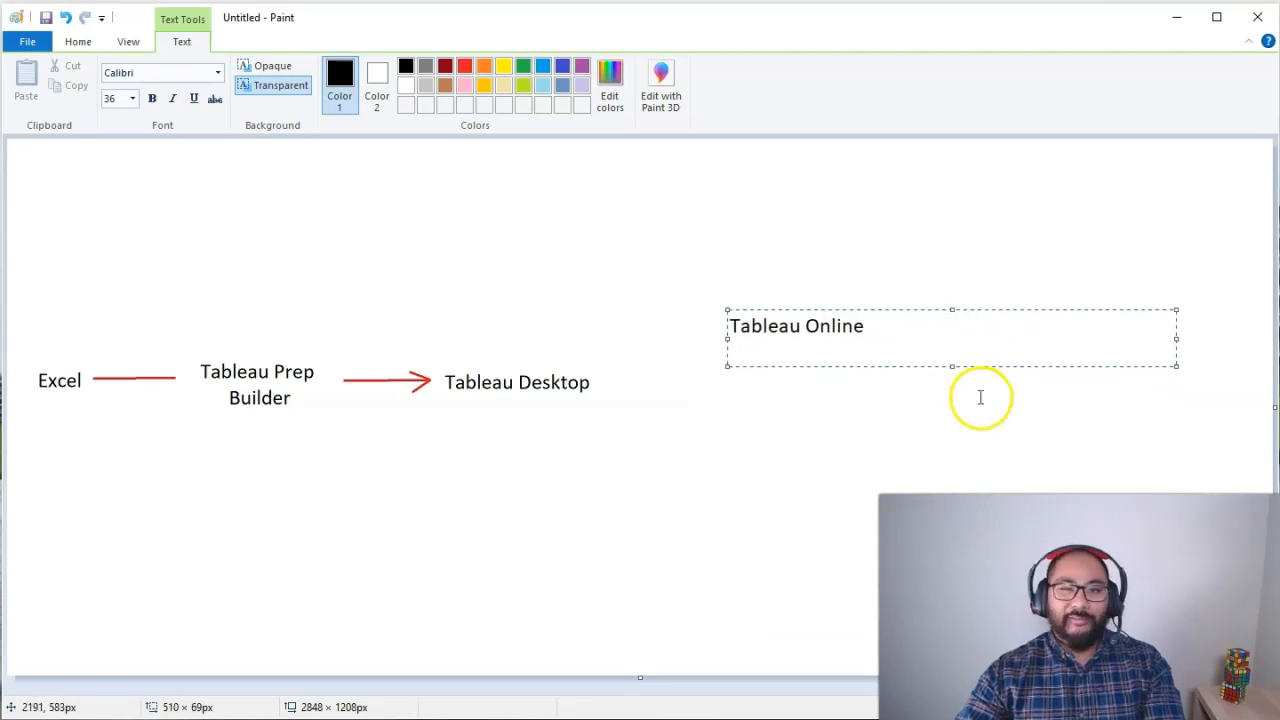
mouse_move(1036, 472)
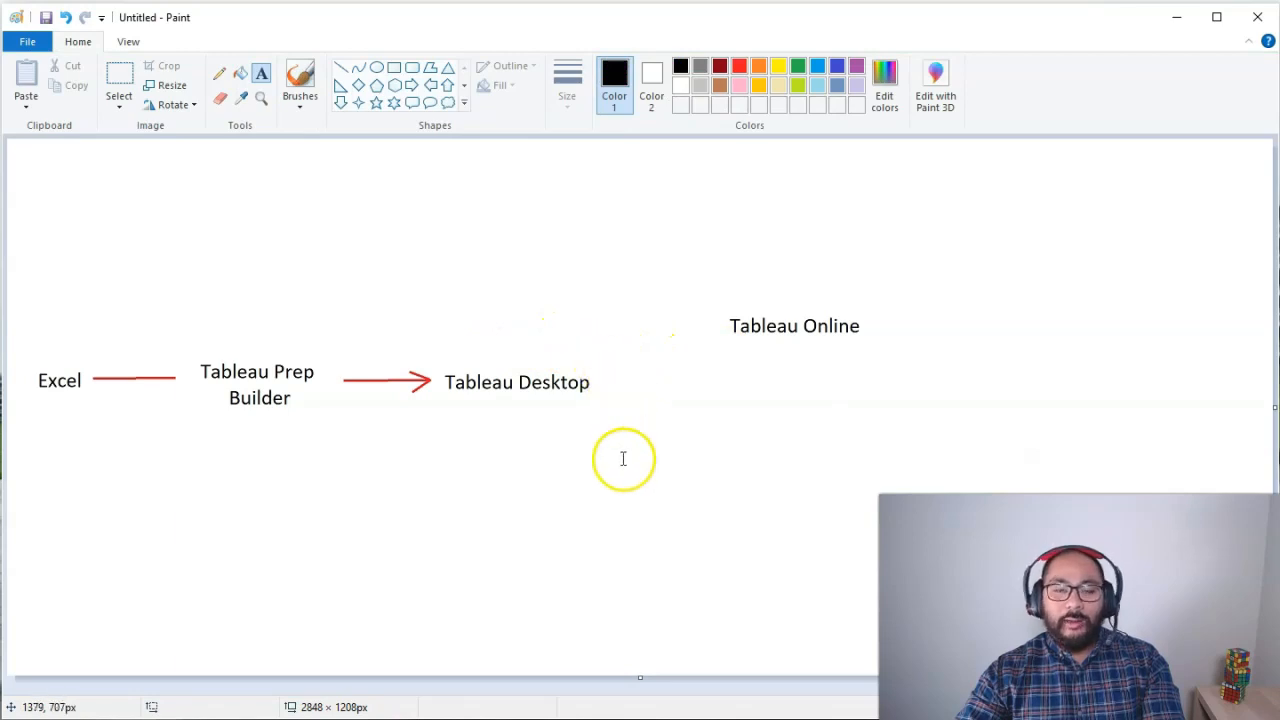
mouse_move(588, 390)
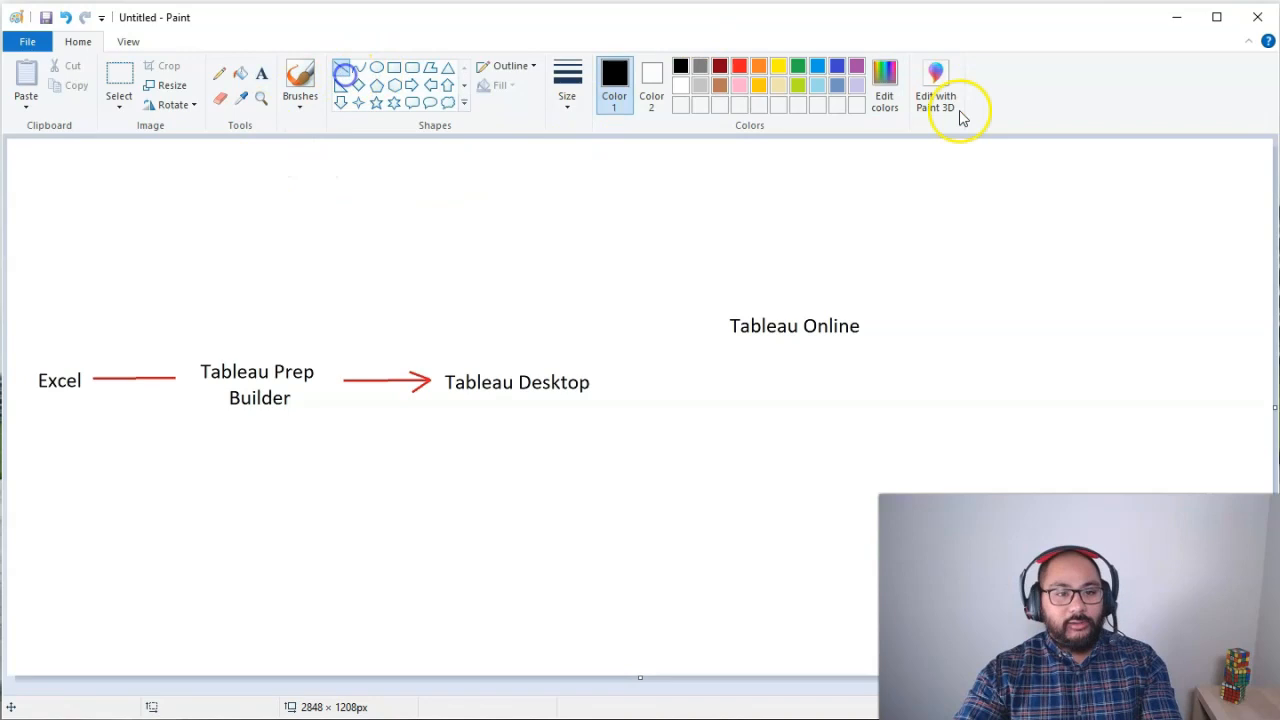
Draw a red arrow from Tableau Desktop to Tableau Online and begin a 'Tableau Server' label below
drag(584, 382, 696, 340)
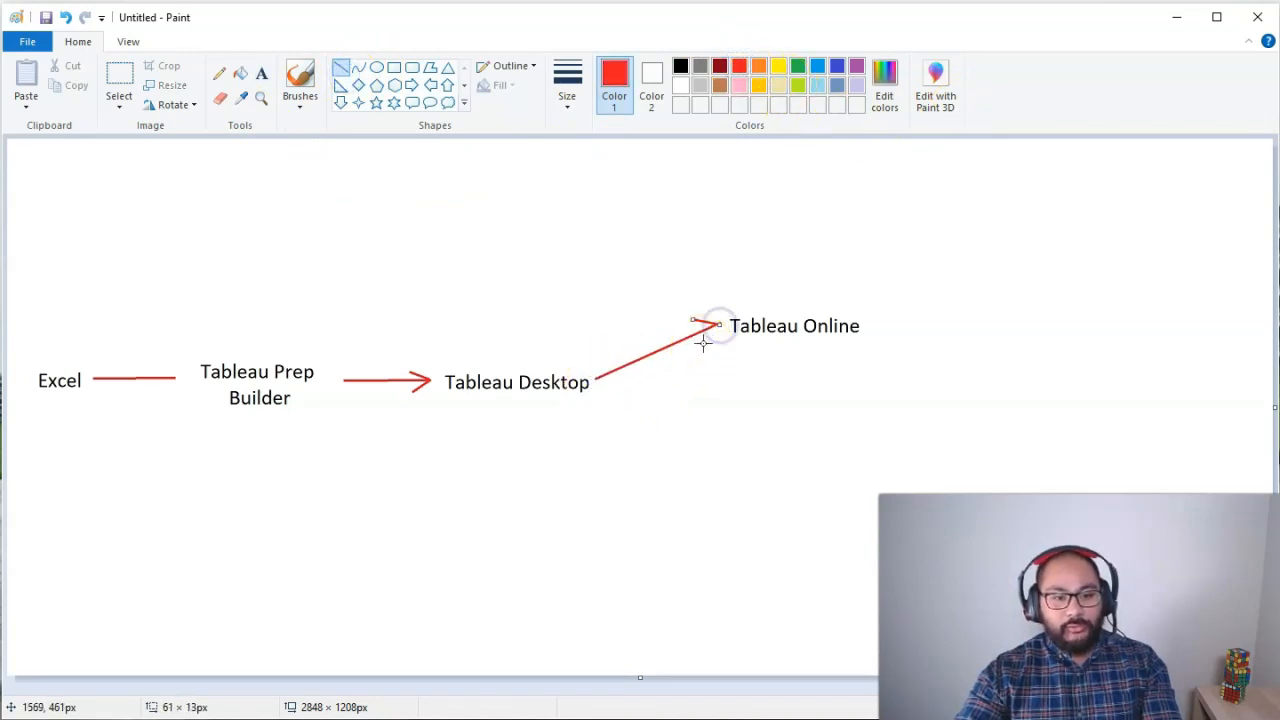
click(260, 72)
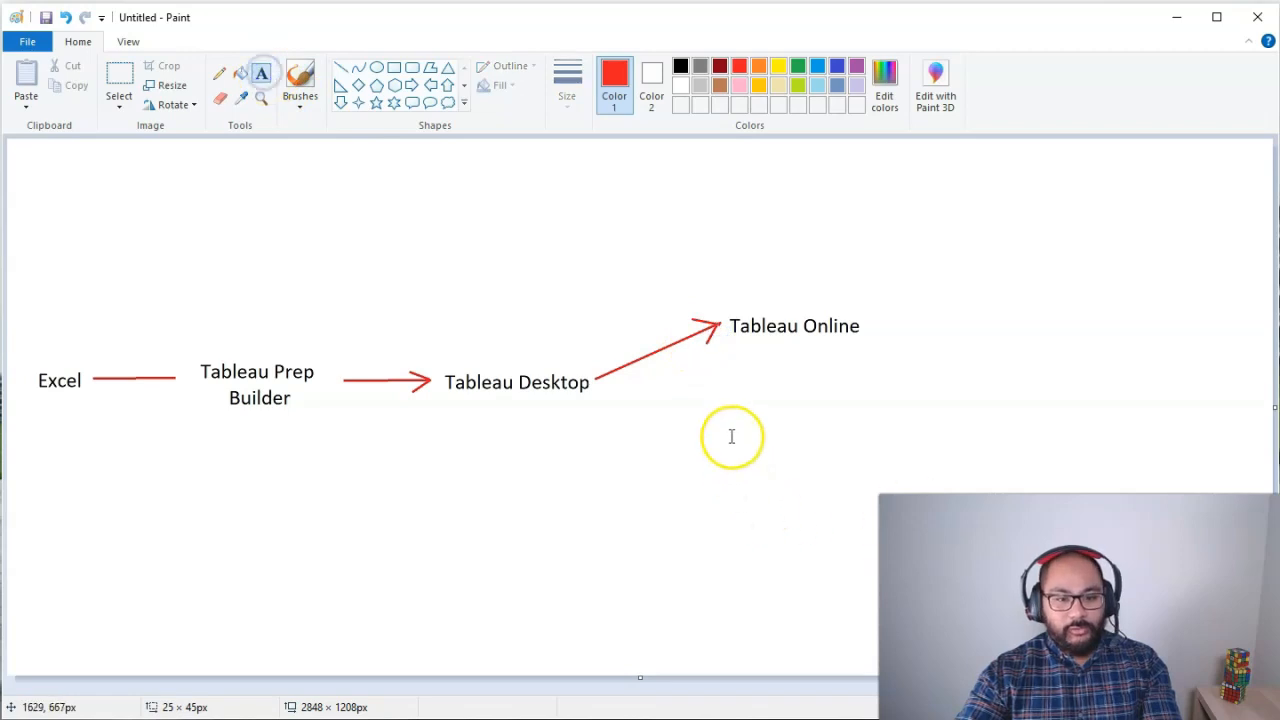
text(Tableau Server)
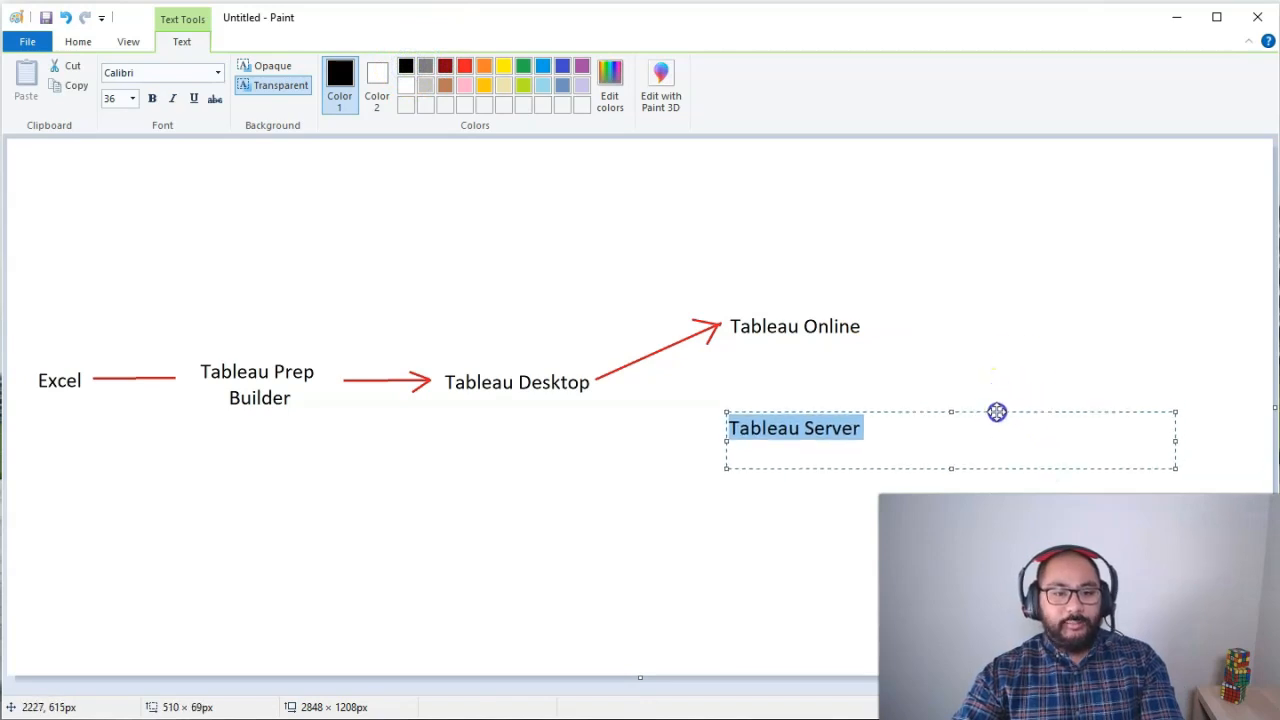
Make the 'Tableau Server' label black and commit it below Tableau Online
click(846, 320)
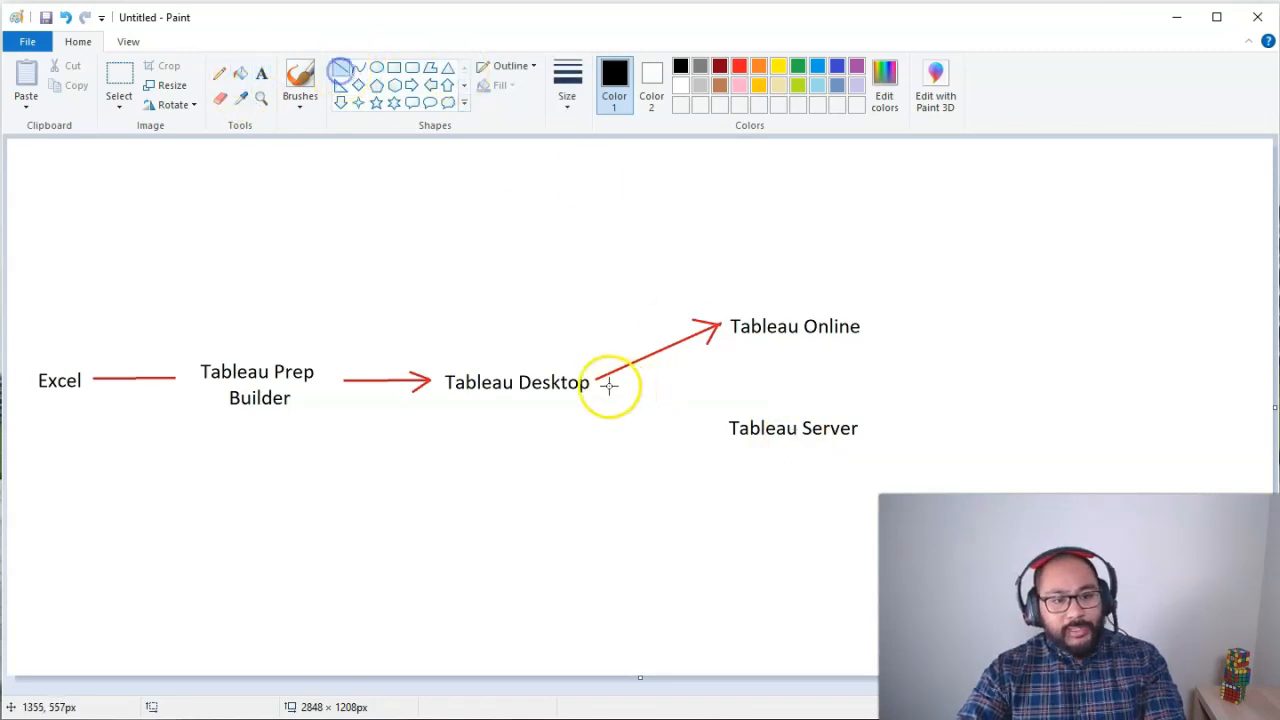
Draw a red arrow from Tableau Desktop down to Tableau Server
drag(600, 384, 716, 420)
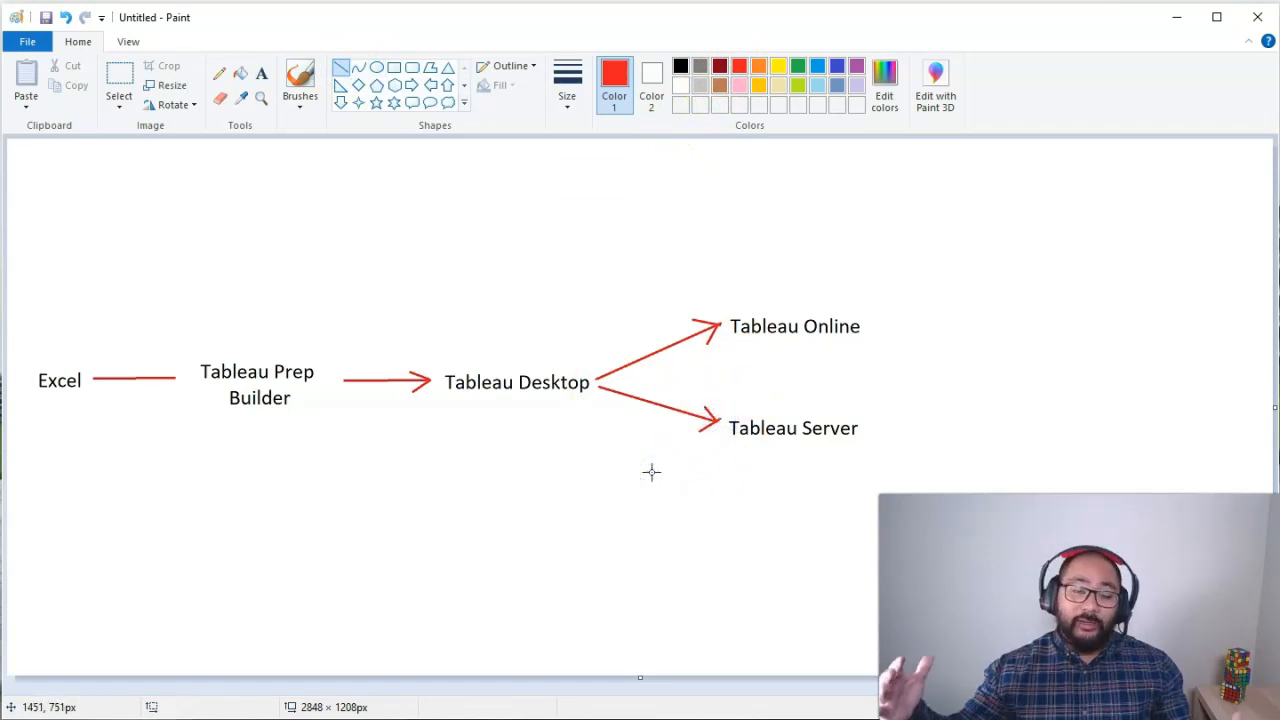
mouse_move(790, 424)
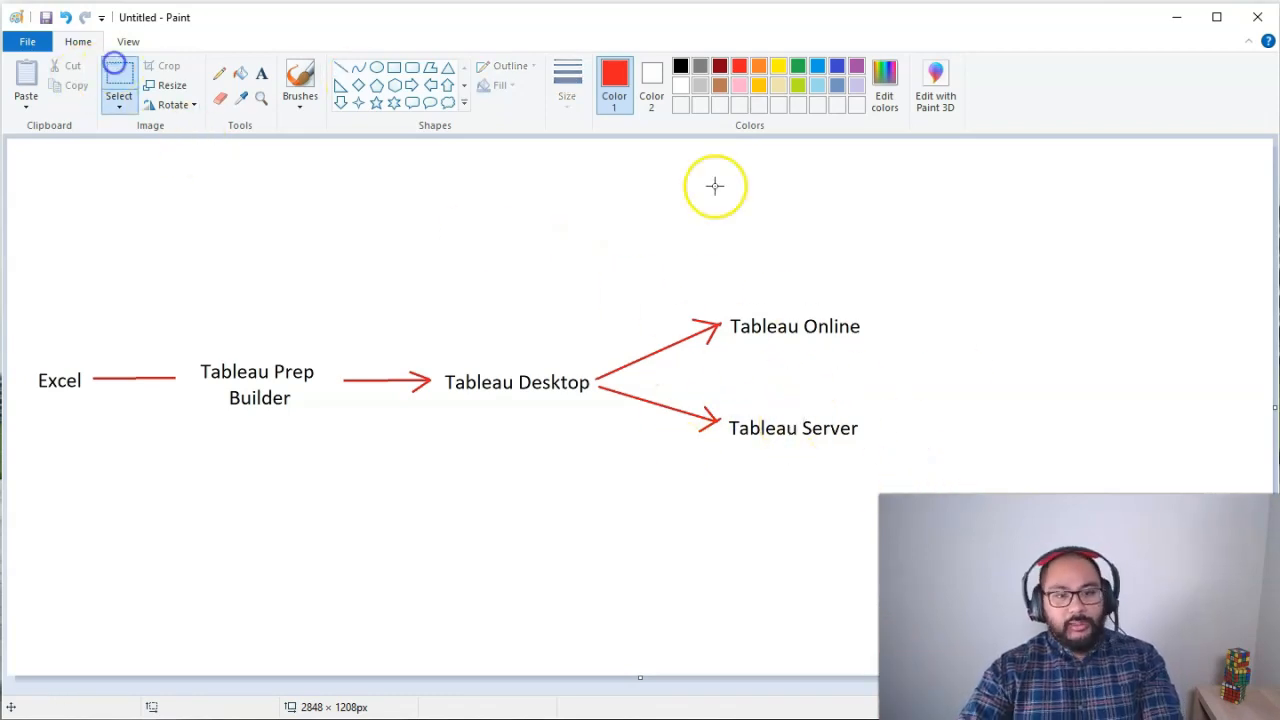
mouse_move(624, 370)
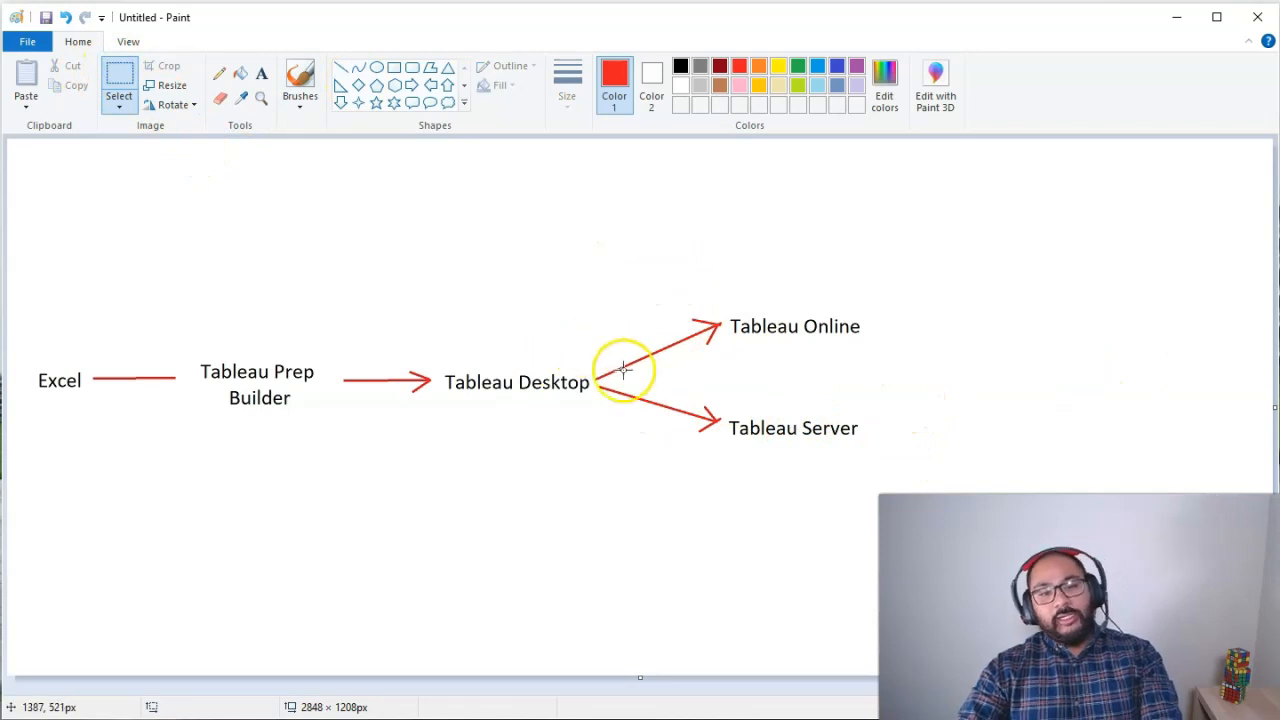
drag(624, 370, 592, 418)
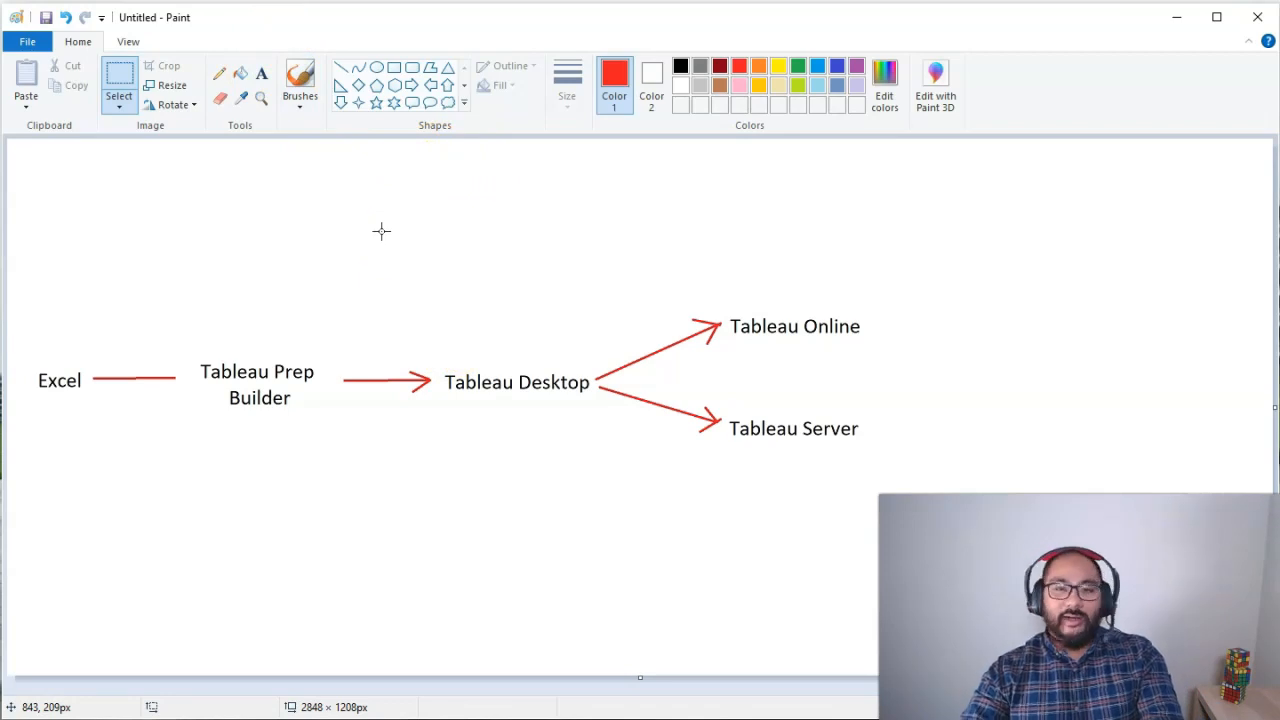
mouse_move(382, 260)
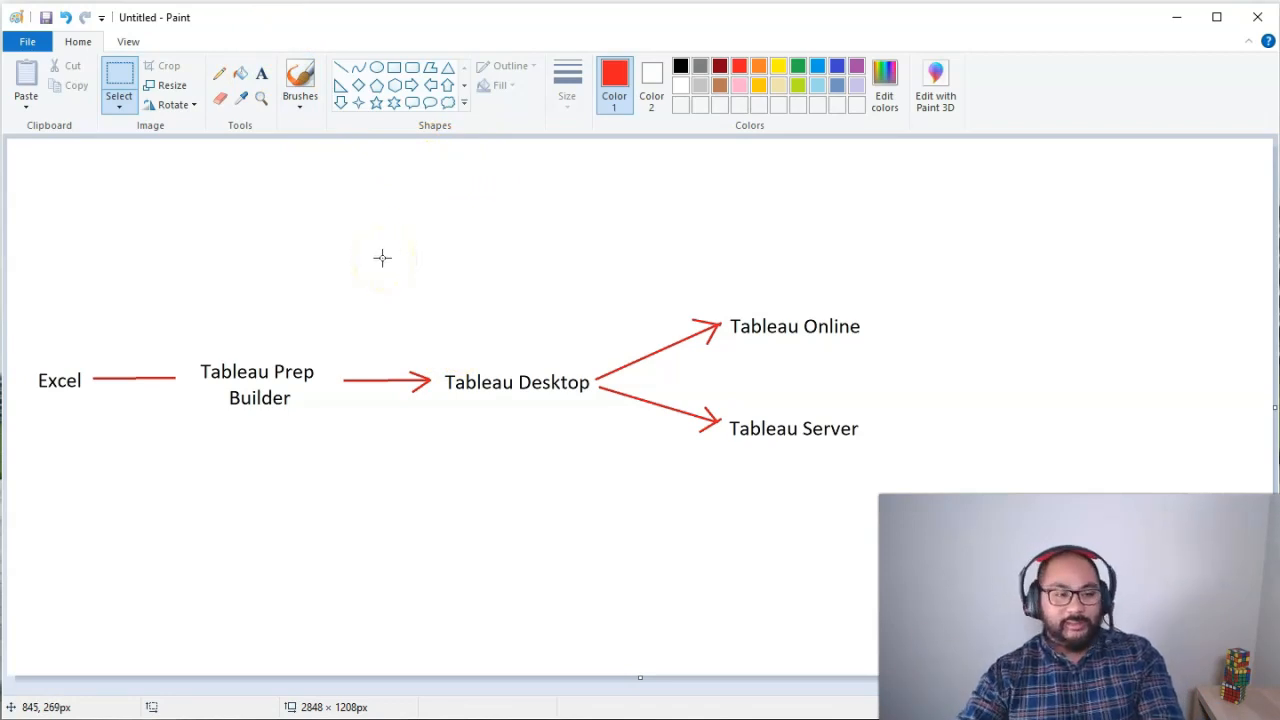
mouse_move(512, 280)
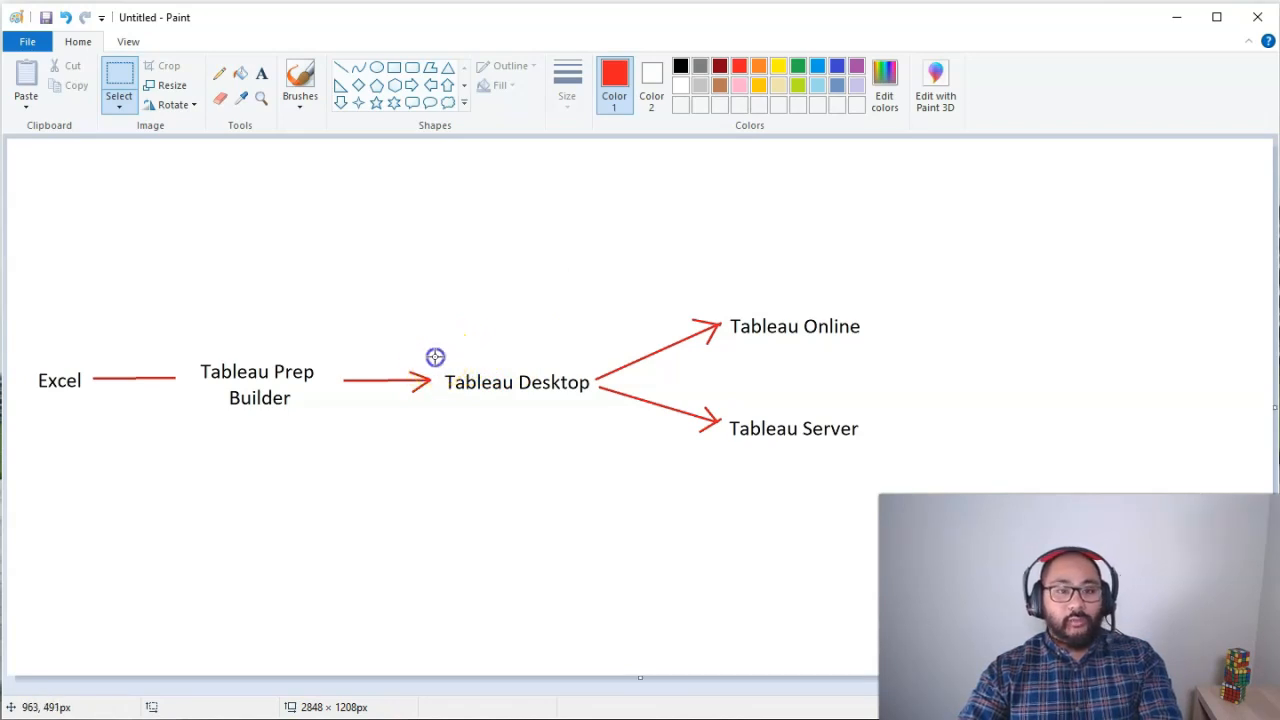
mouse_move(436, 356)
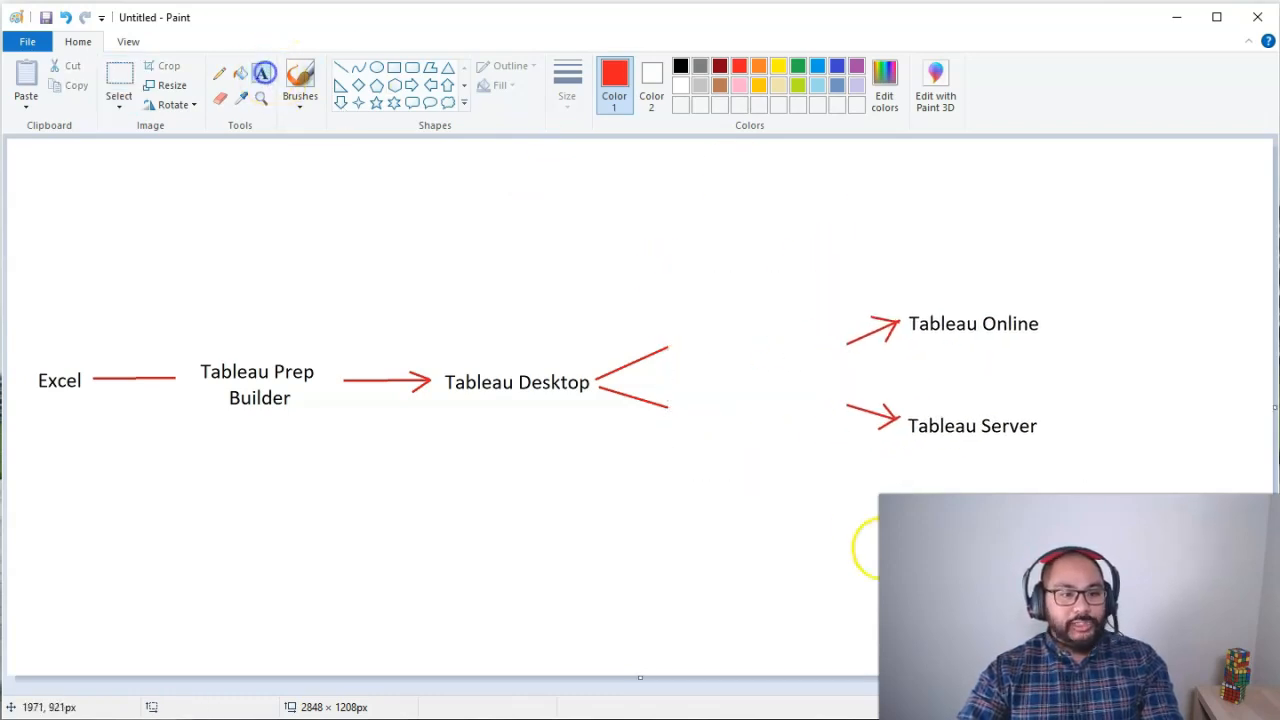
Add a 'Tableau Bridge' label and move it into the gap between the branch arrows
text(Tableau Bridge)
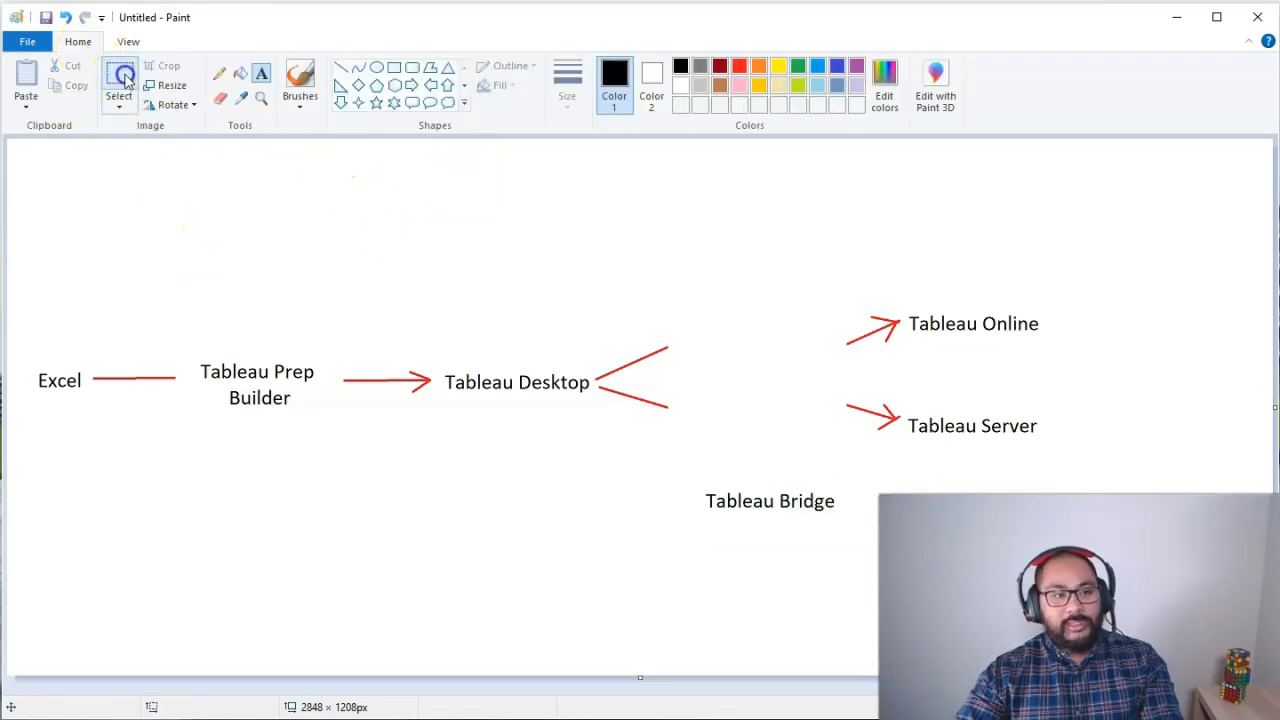
drag(770, 500, 770, 378)
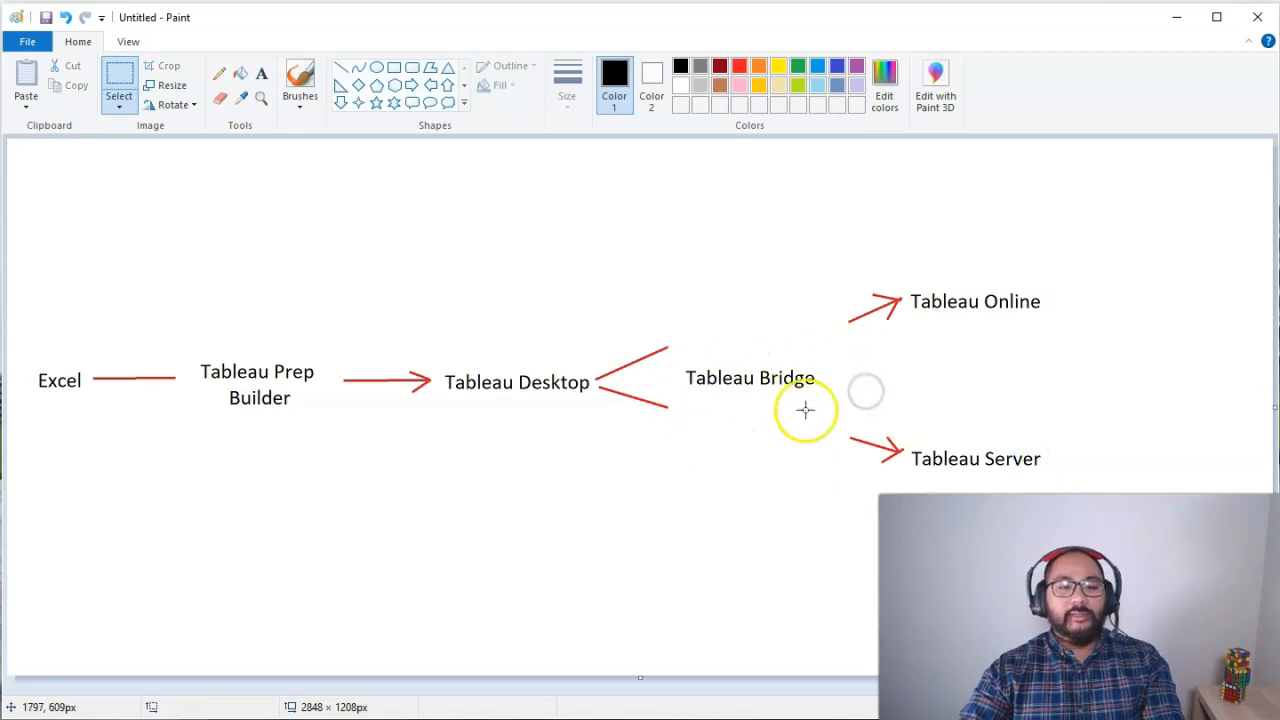
drag(804, 410, 836, 400)
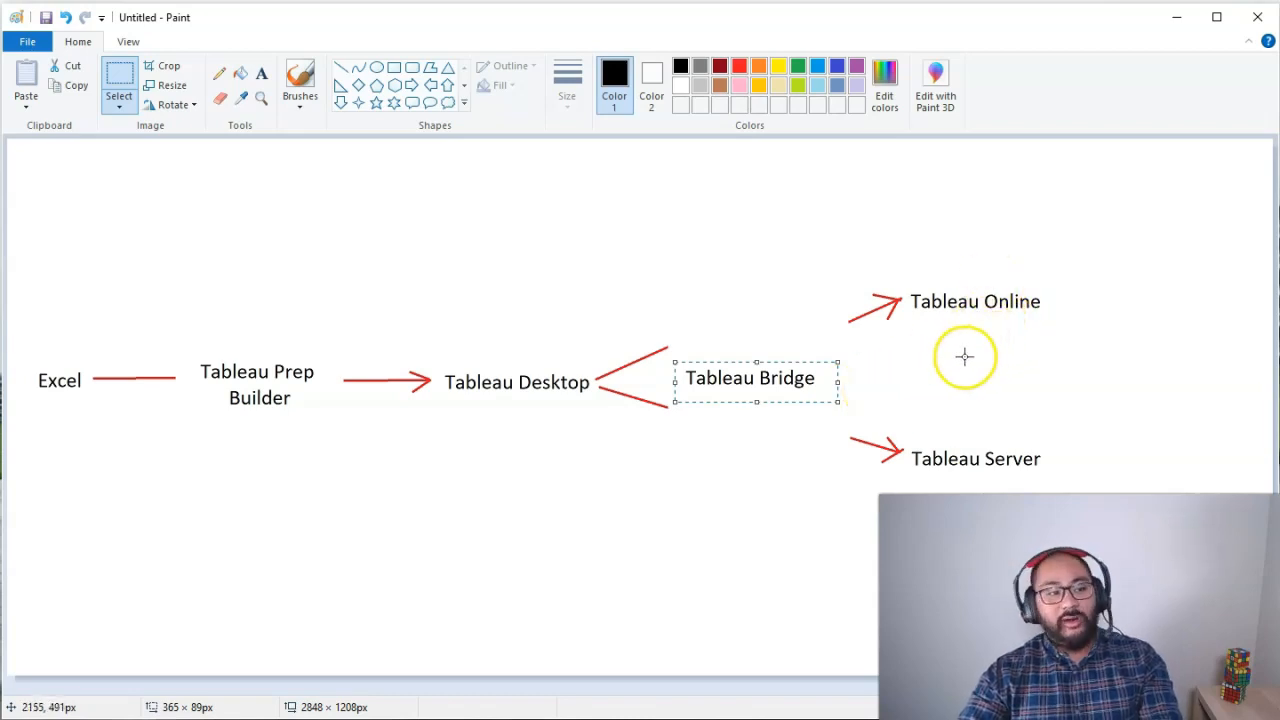
mouse_move(956, 370)
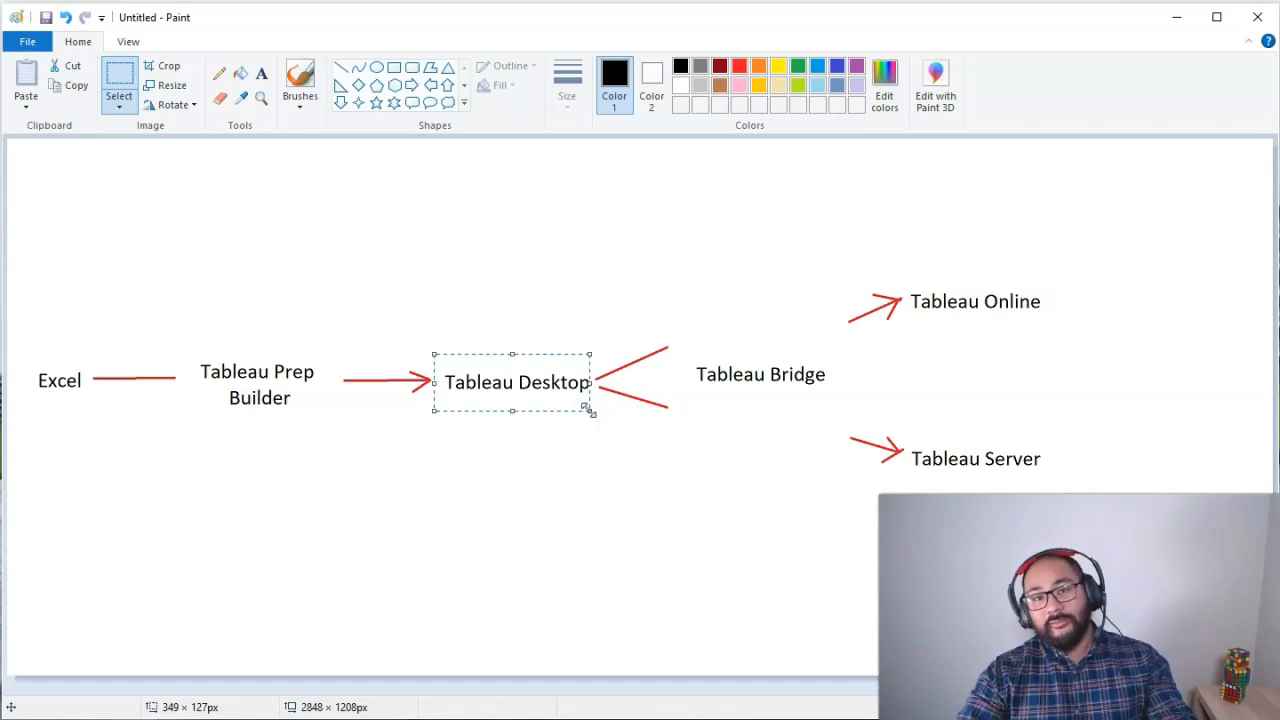
drag(512, 382, 760, 376)
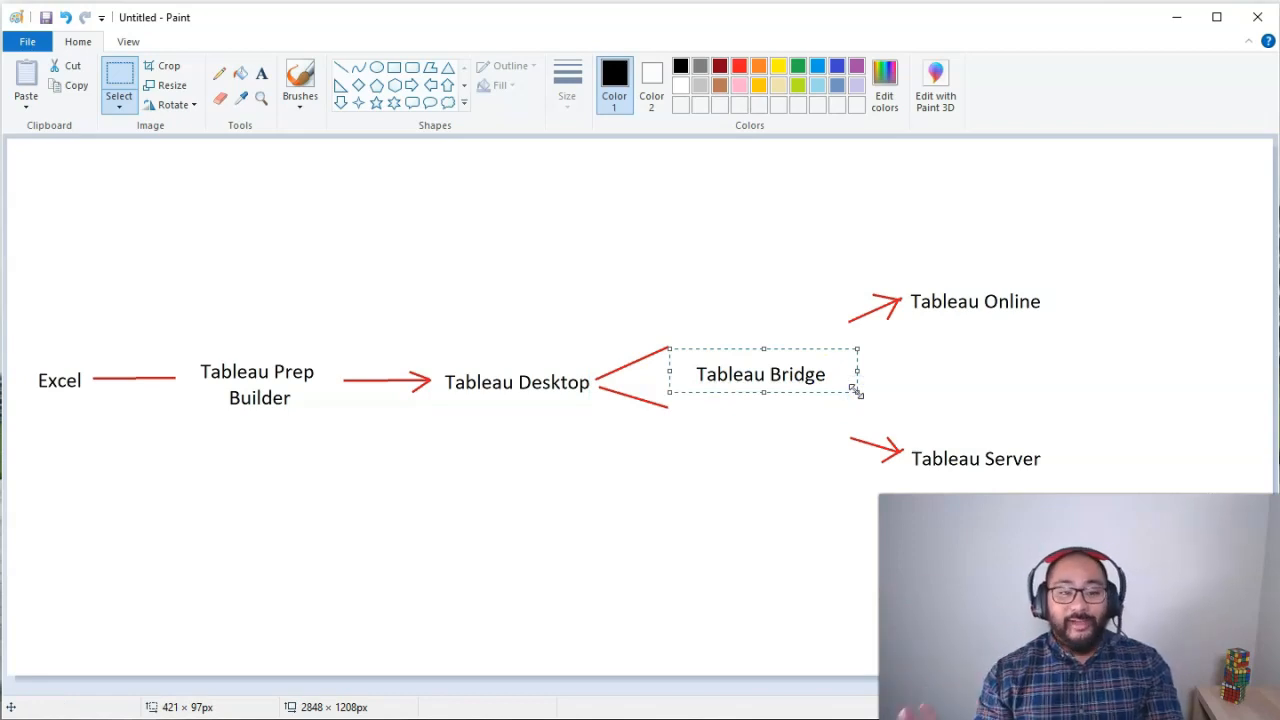
mouse_move(1018, 404)
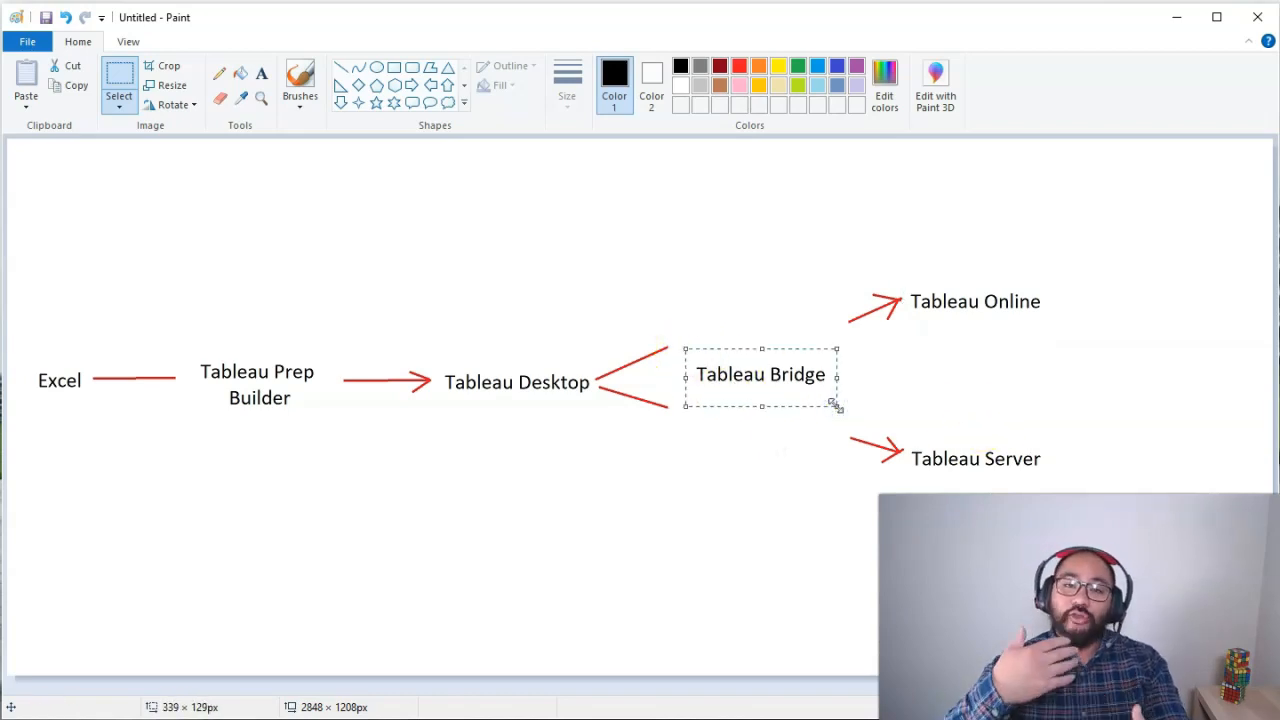
mouse_move(752, 504)
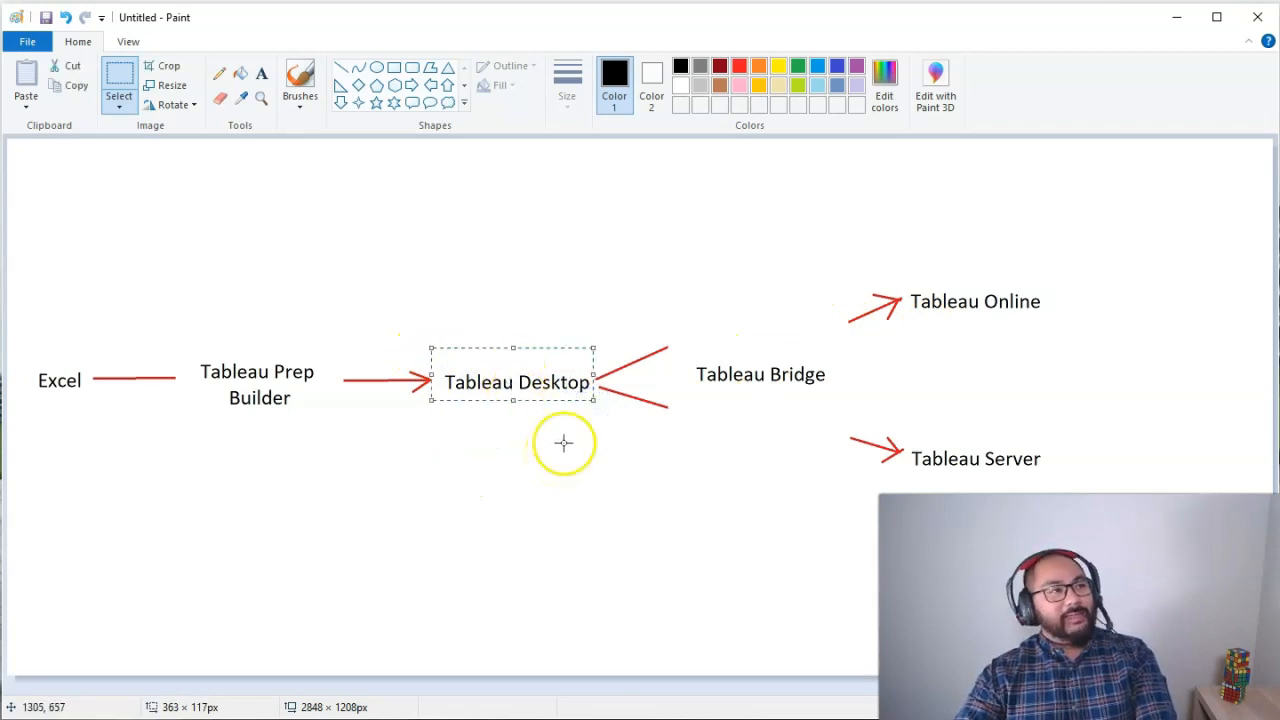
mouse_move(728, 240)
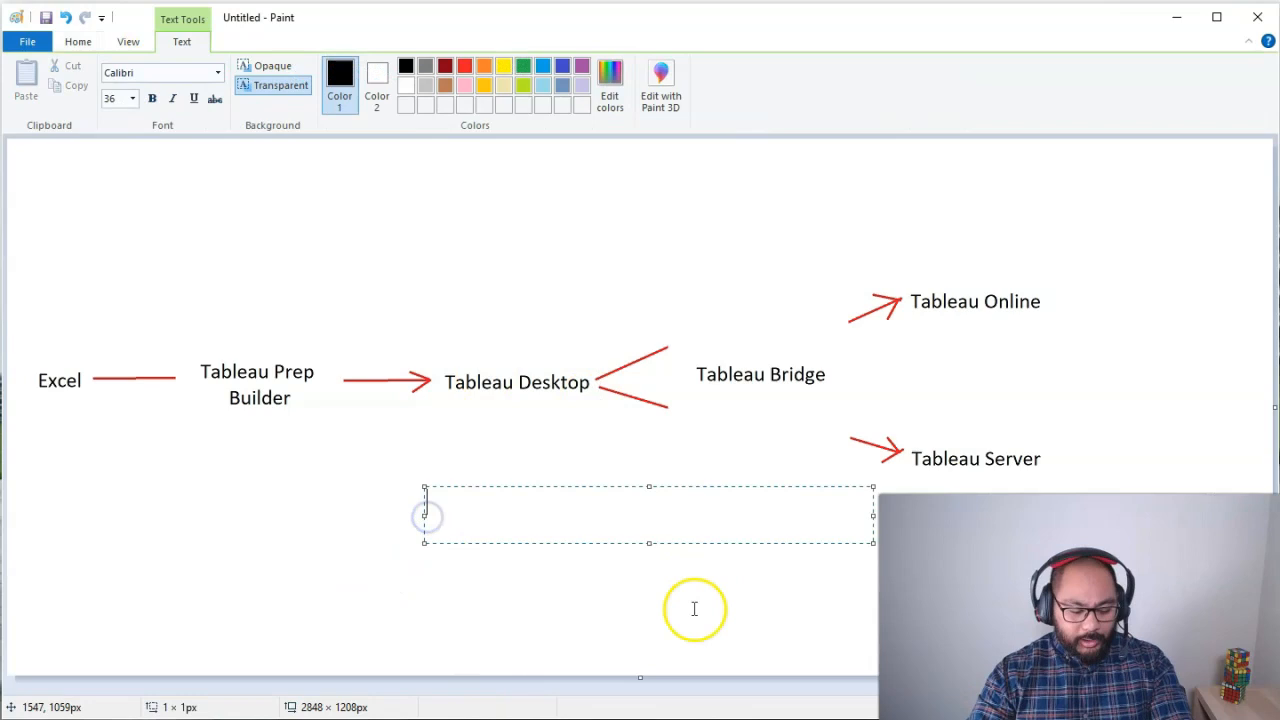
Add a 'Tableau Public' label under Tableau Desktop, then switch to the Tableau Public app
text(Tableau Public)
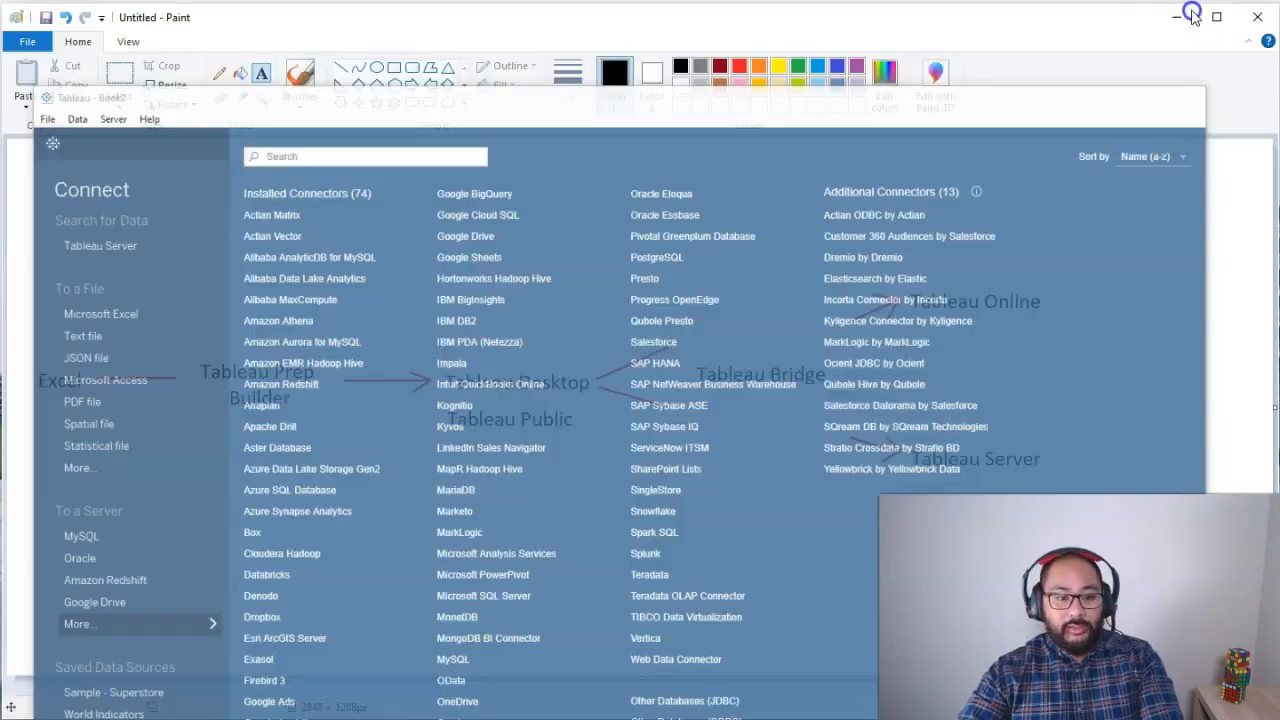
click(1192, 16)
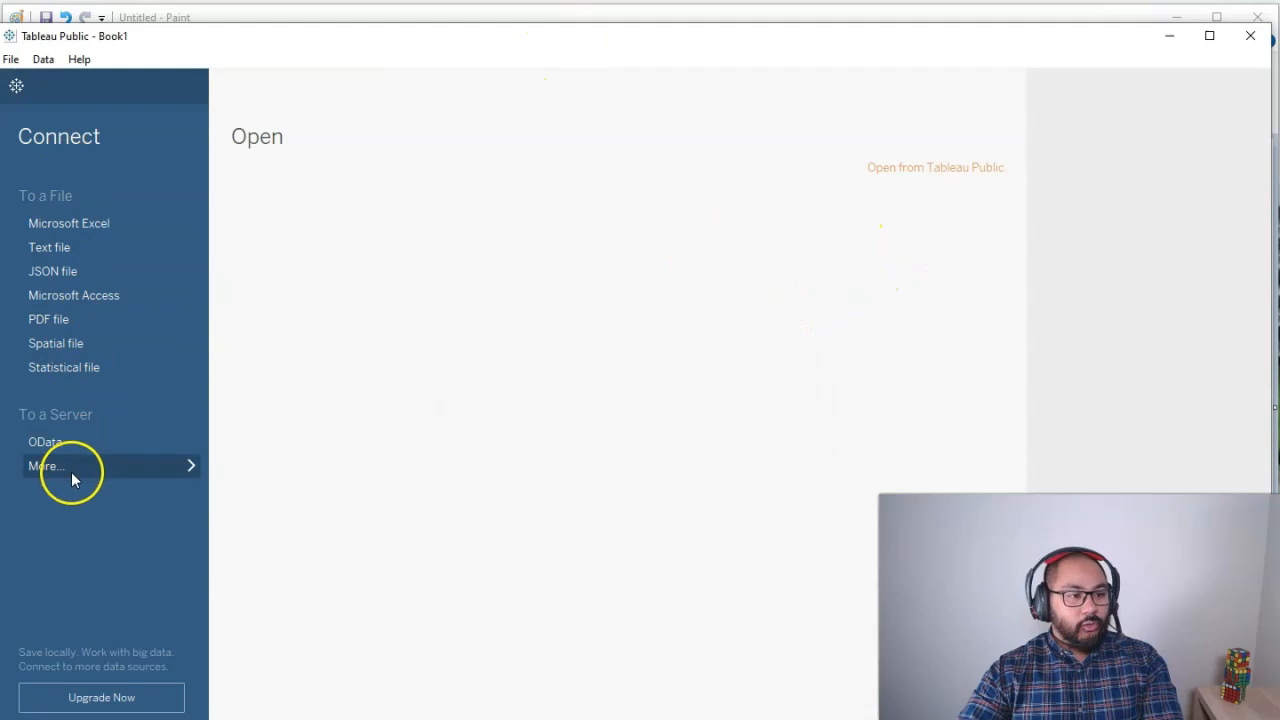
click(44, 464)
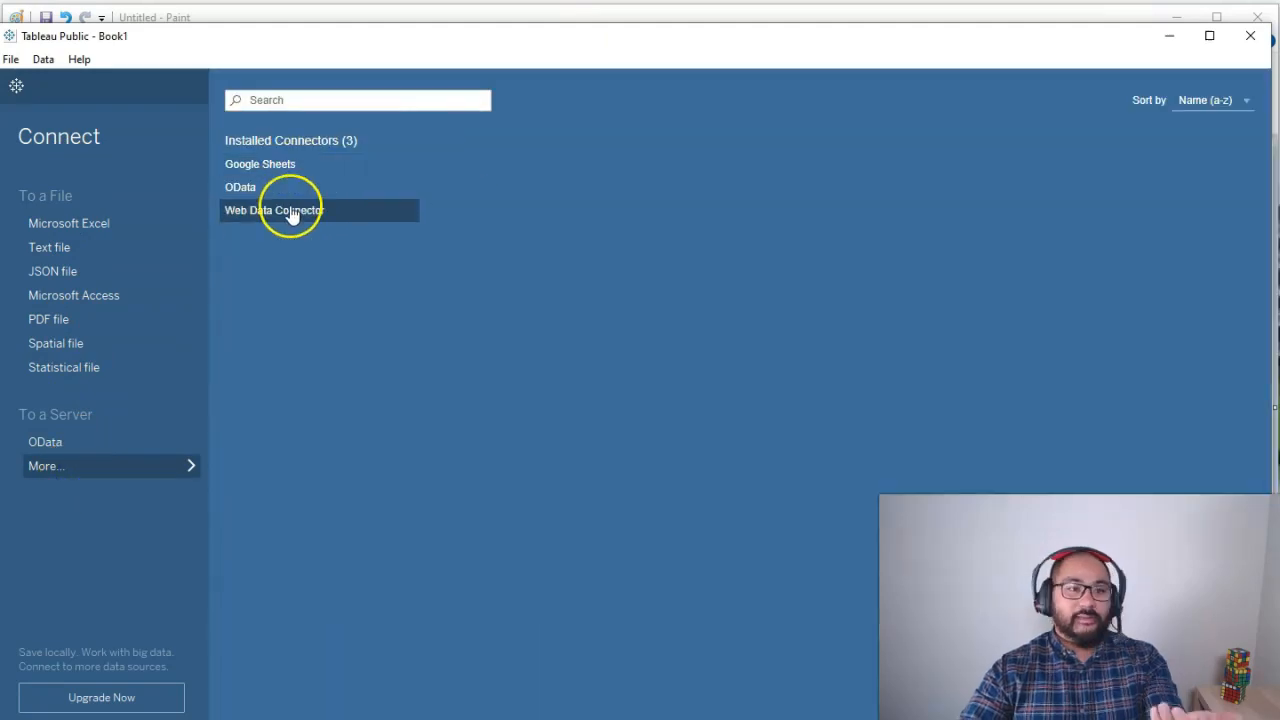
mouse_move(96, 224)
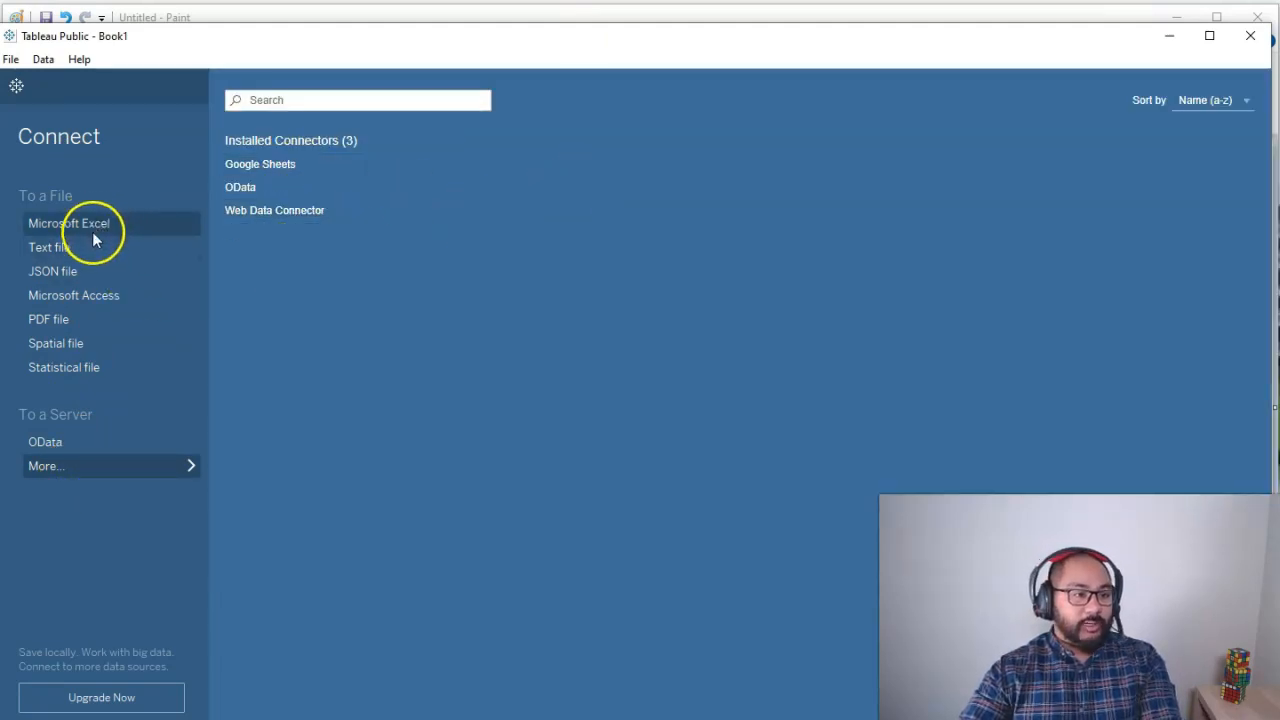
mouse_move(1168, 42)
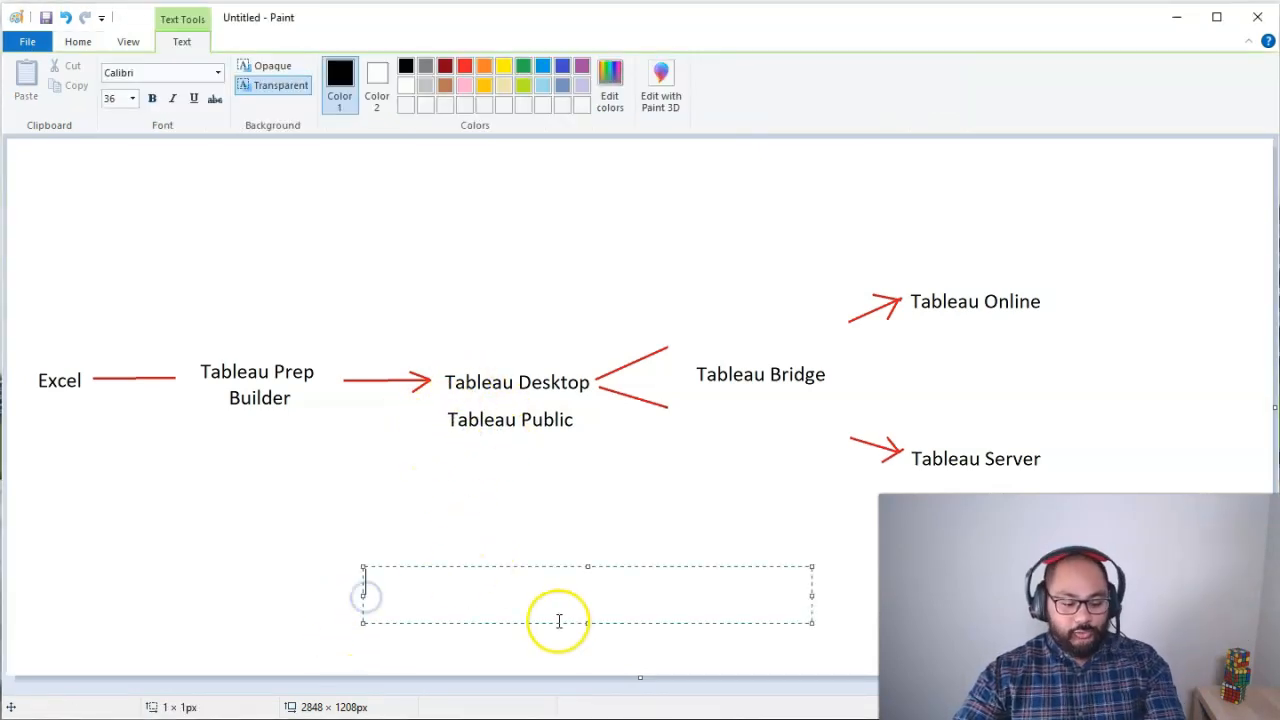
Type a 'Tableau Public Online' label below the diagram under Tableau Public
text(Tableau Public Online)
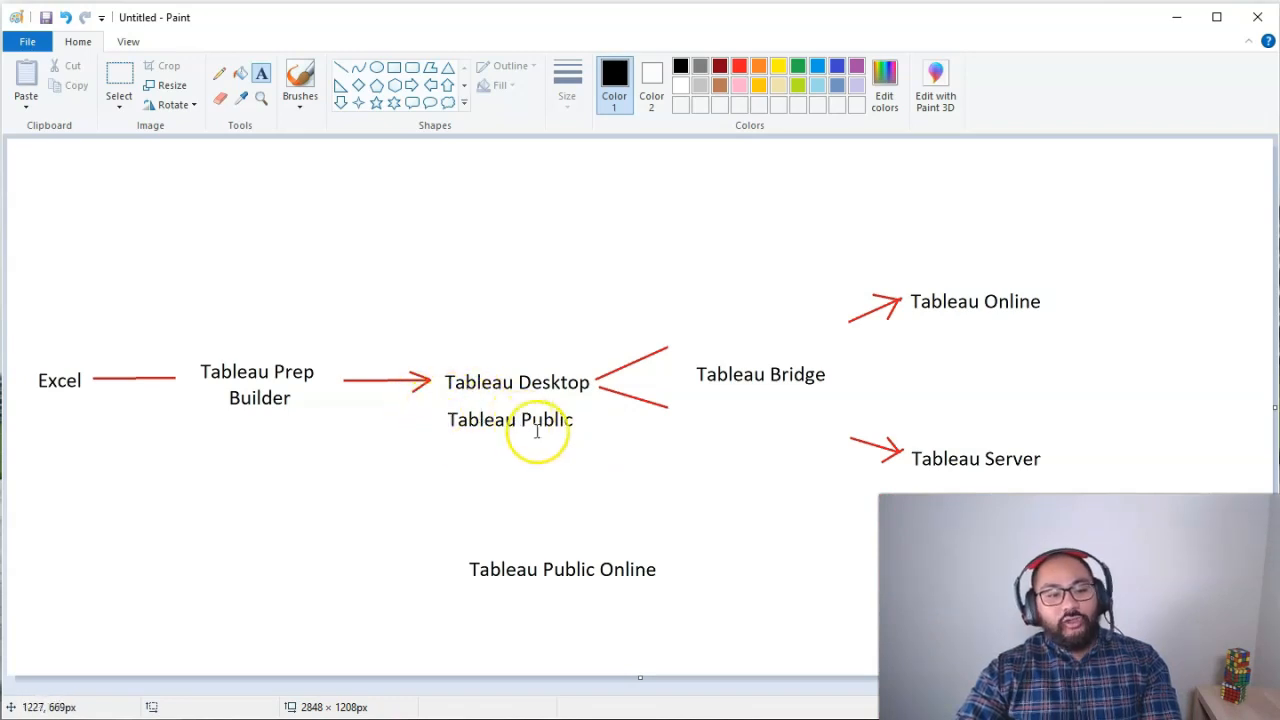
mouse_move(468, 436)
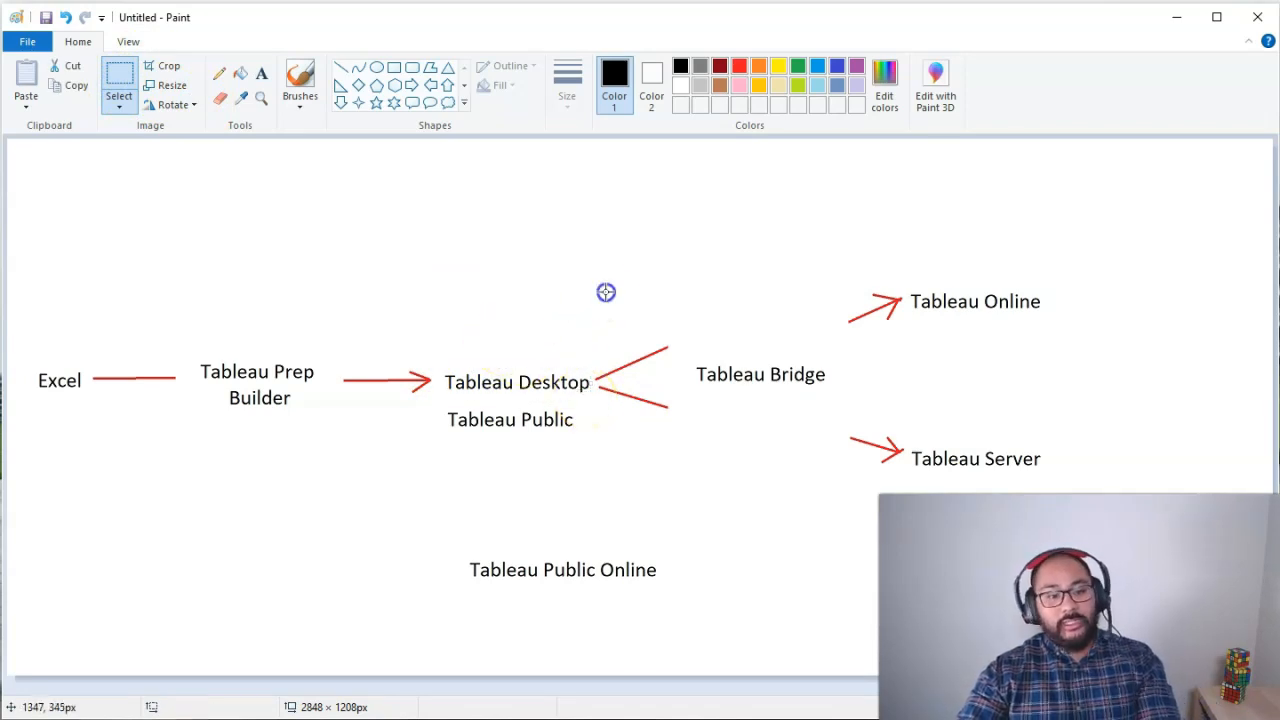
mouse_move(436, 368)
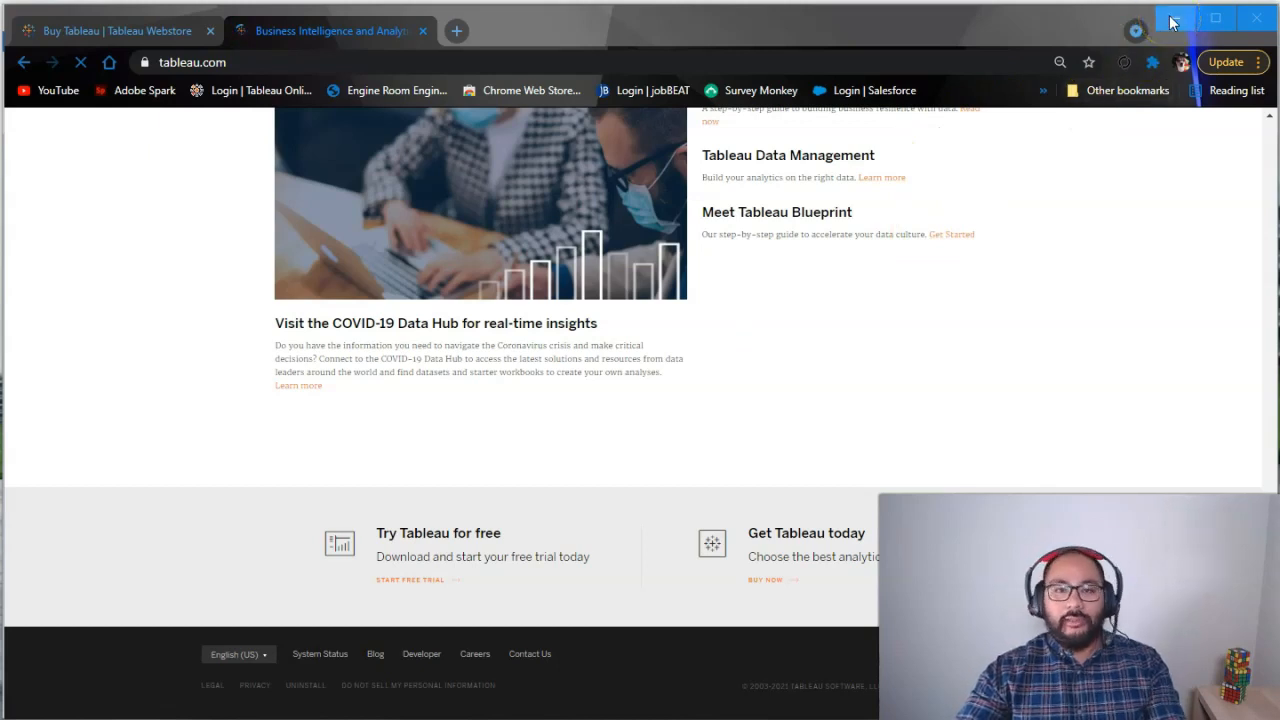
mouse_move(1176, 18)
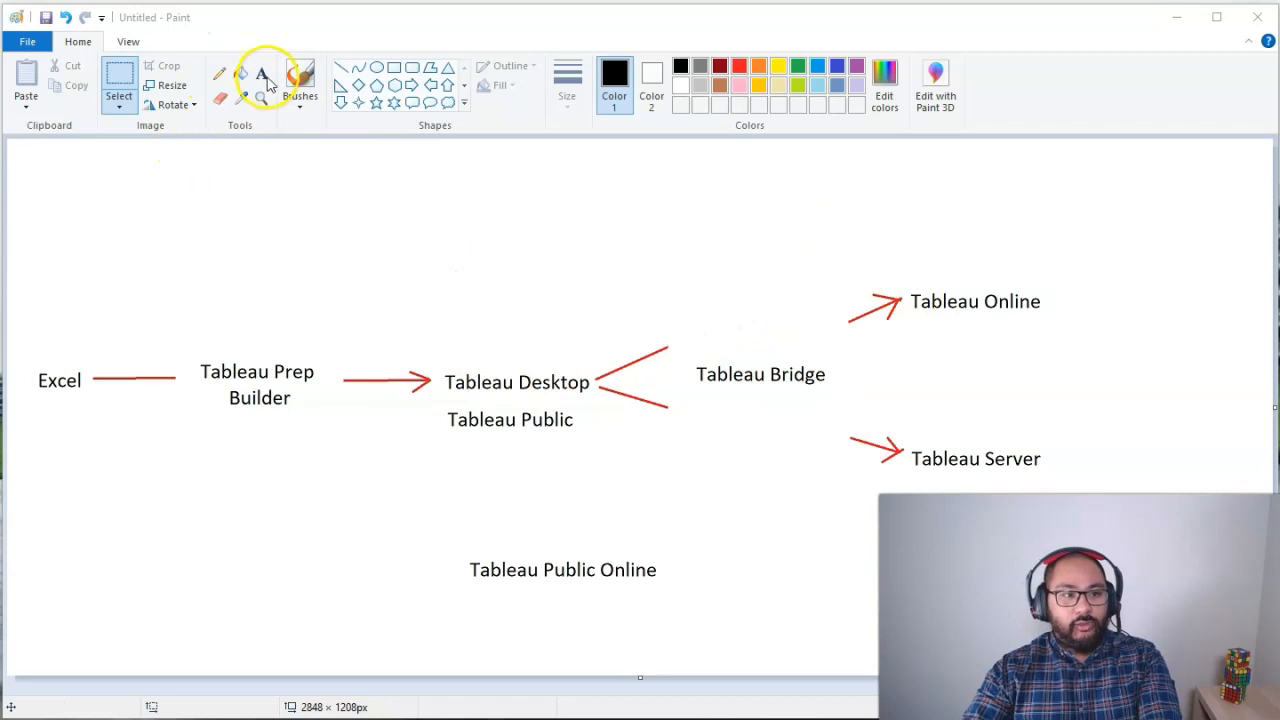
Place a "Tableau CRM" text label near the top of the canvas, above Tableau Bridge
click(260, 78)
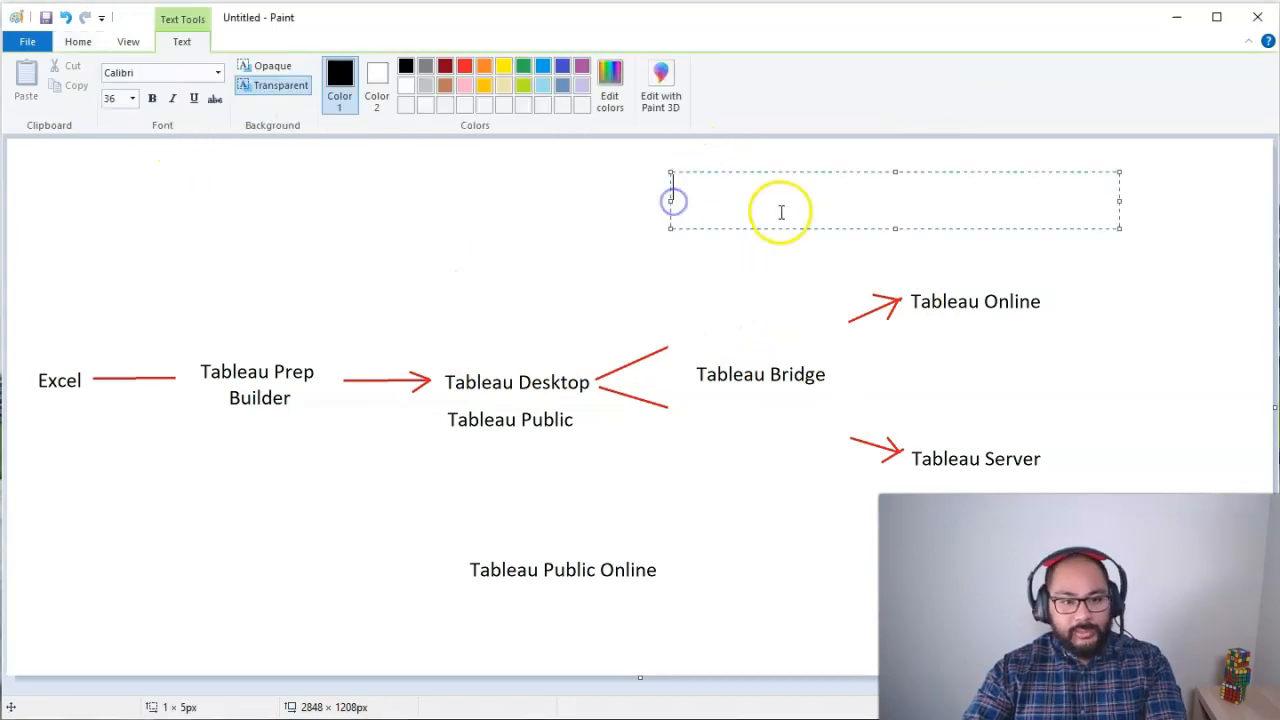
text(Tableau CRM)
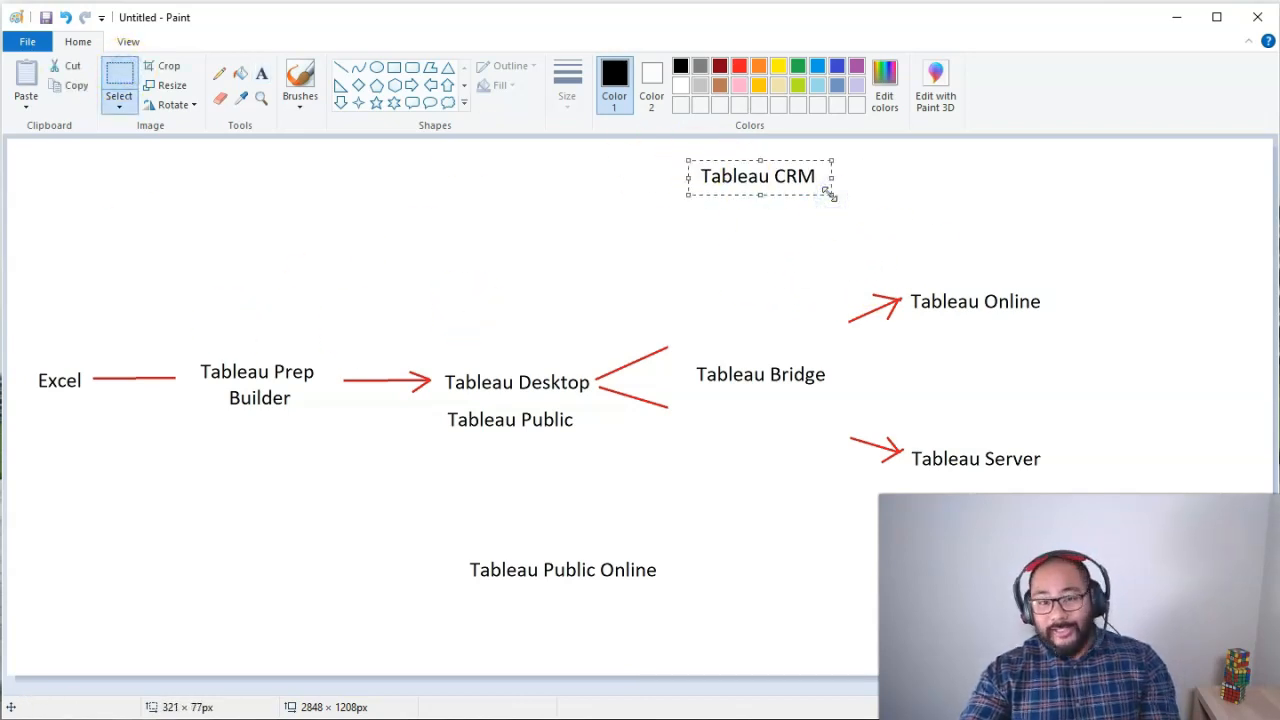
click(848, 172)
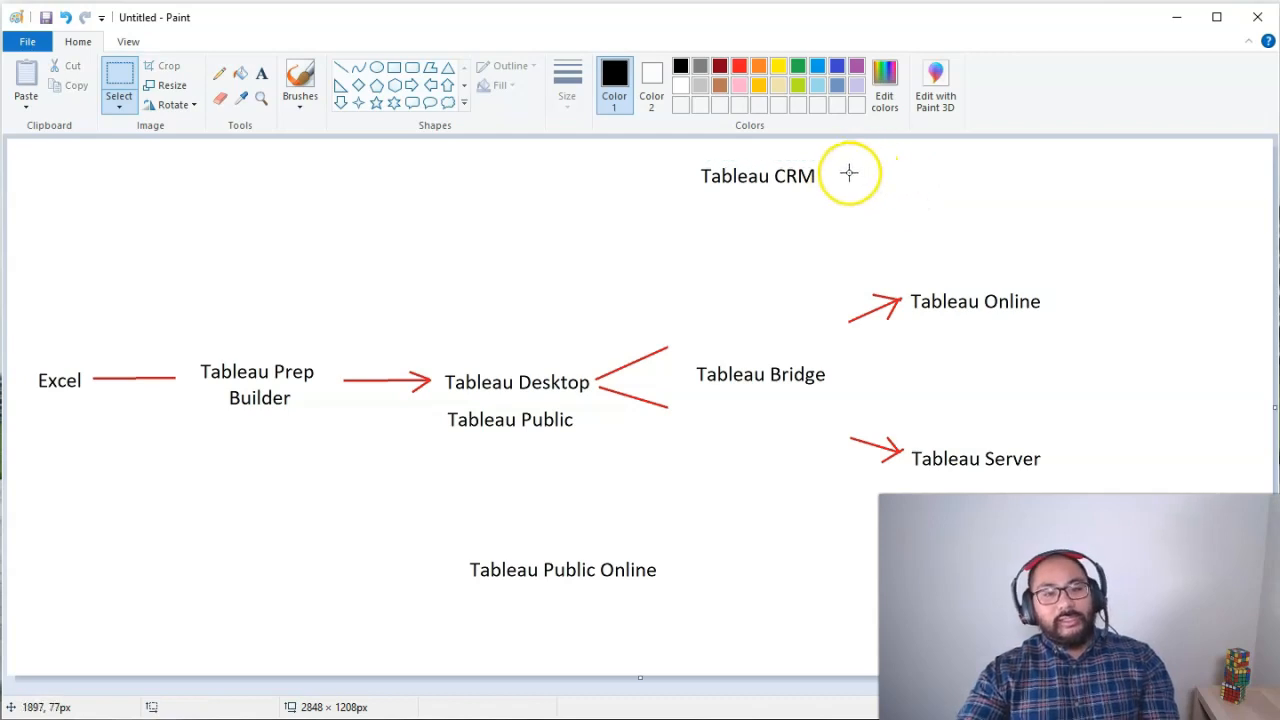